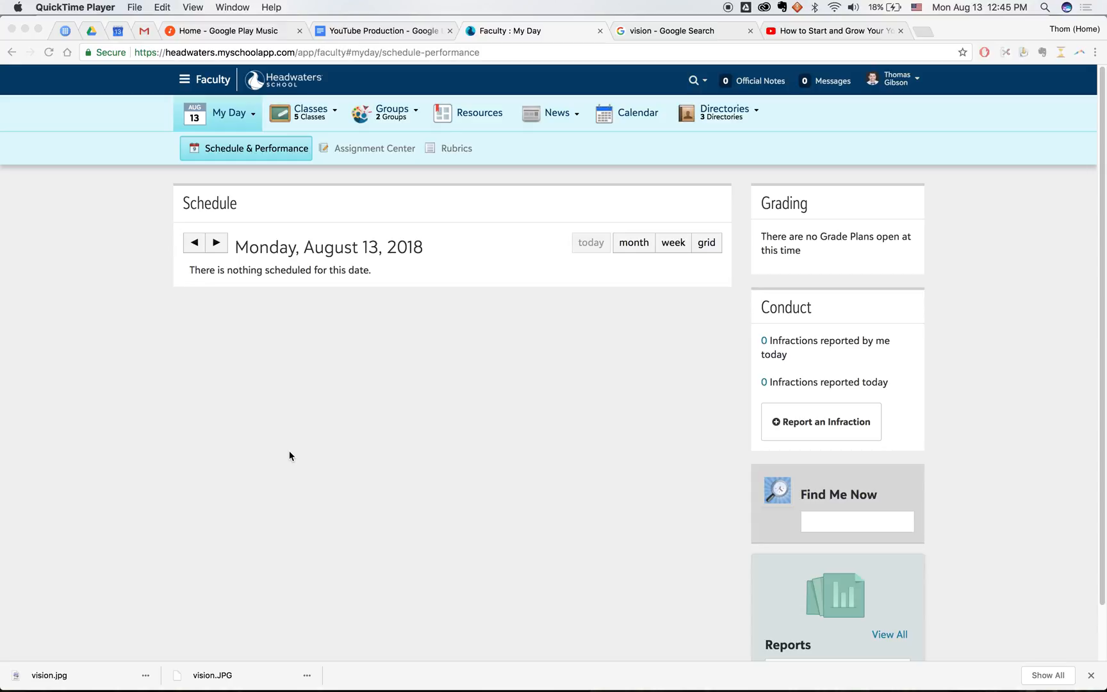
- Go to the Topics page of the YouTube Video Production - 1 (5th) class
click(310, 113)
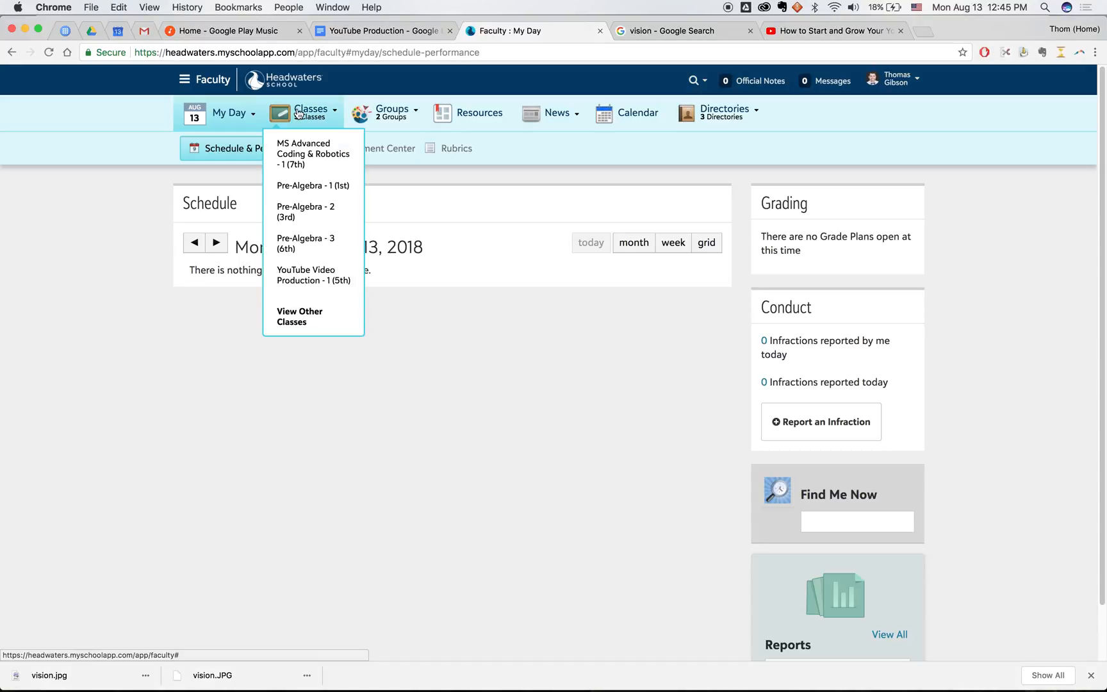
click(313, 274)
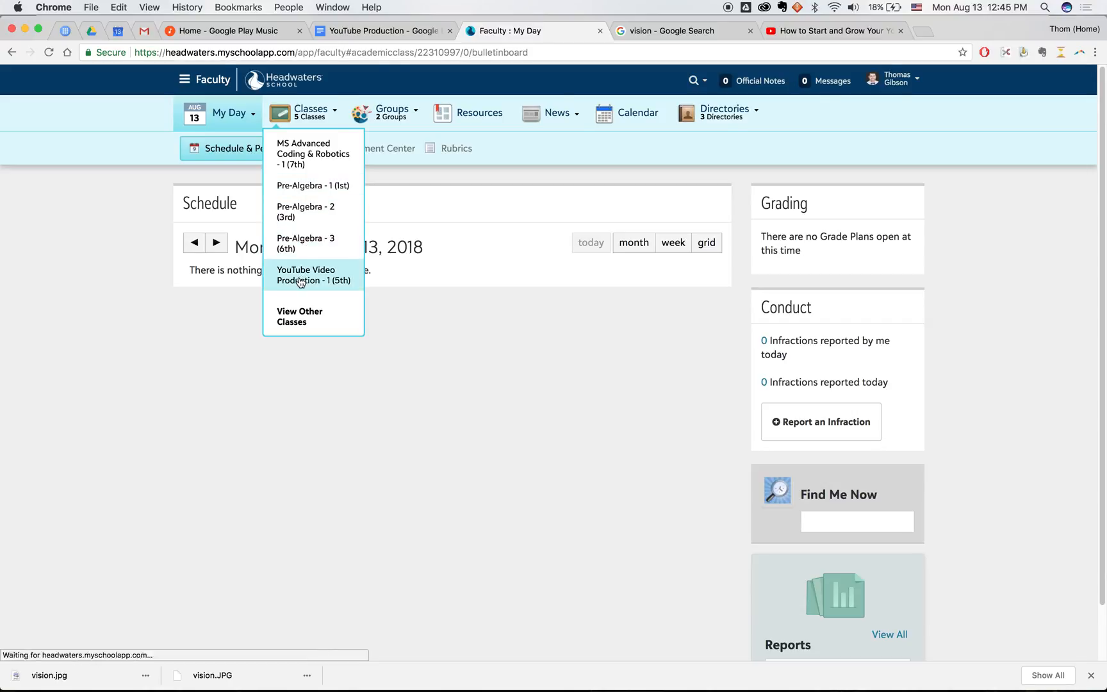
click(313, 274)
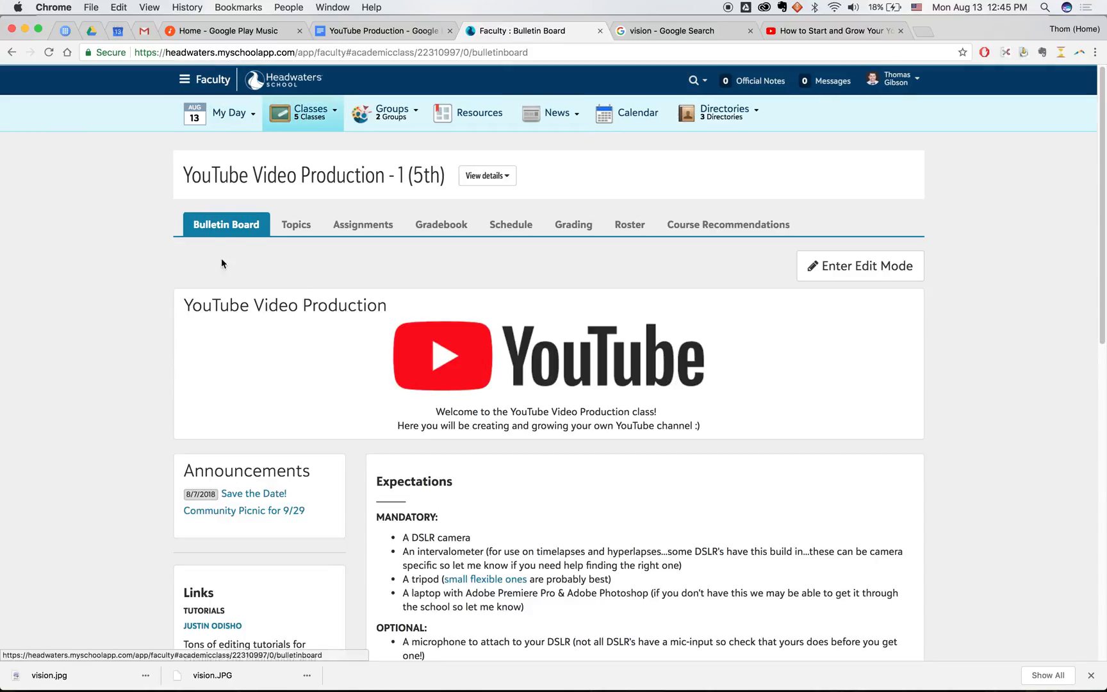
mouse_move(296, 225)
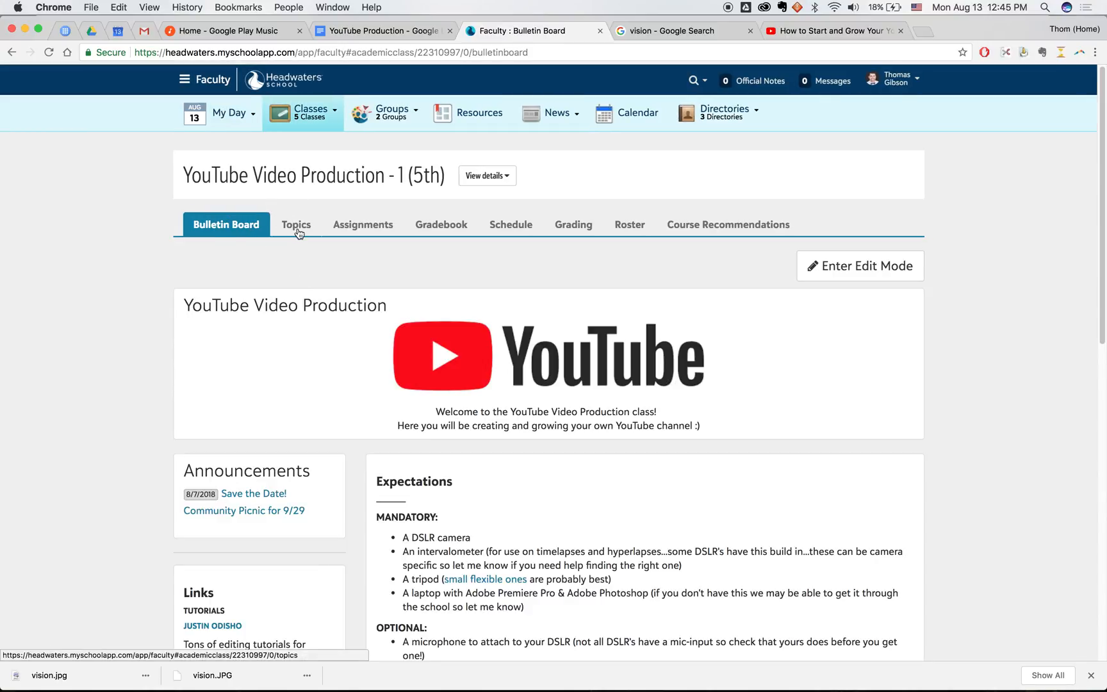
click(296, 224)
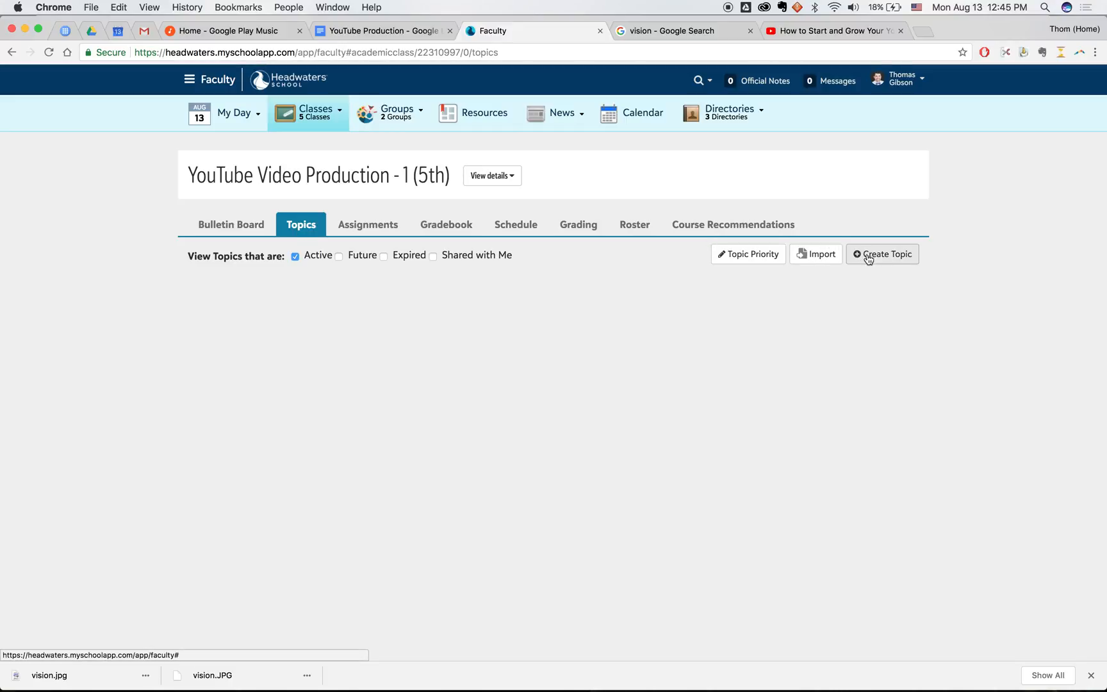
- Create a new topic titled '01 - VISION' and write its description about needing a vision for the channel
click(881, 254)
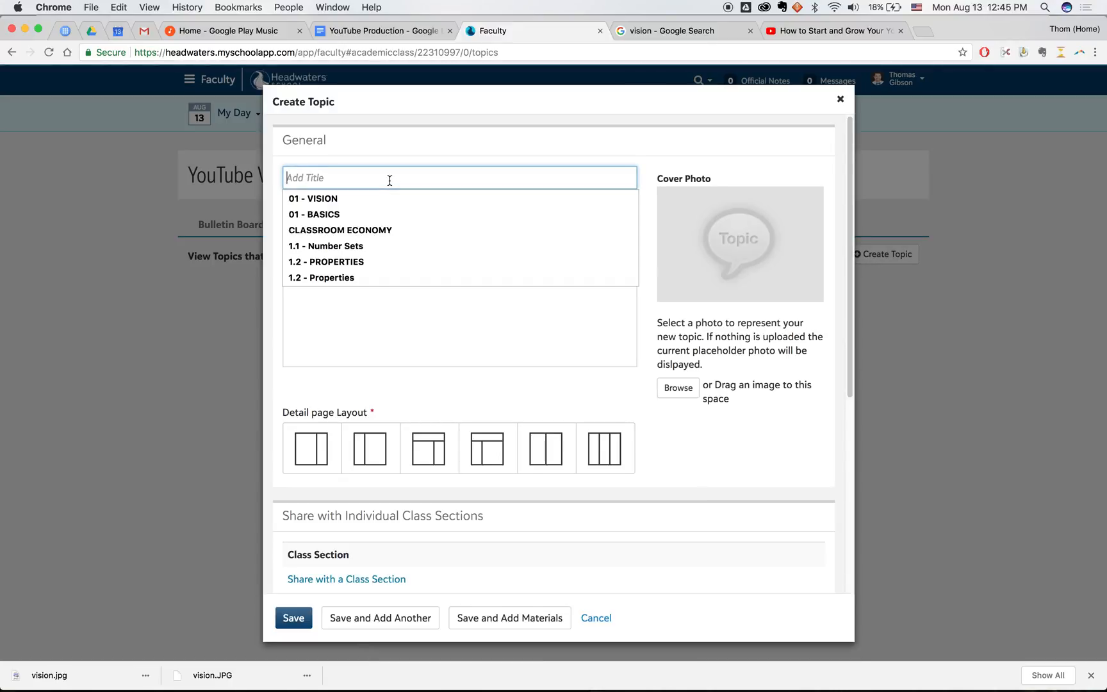
text(01)
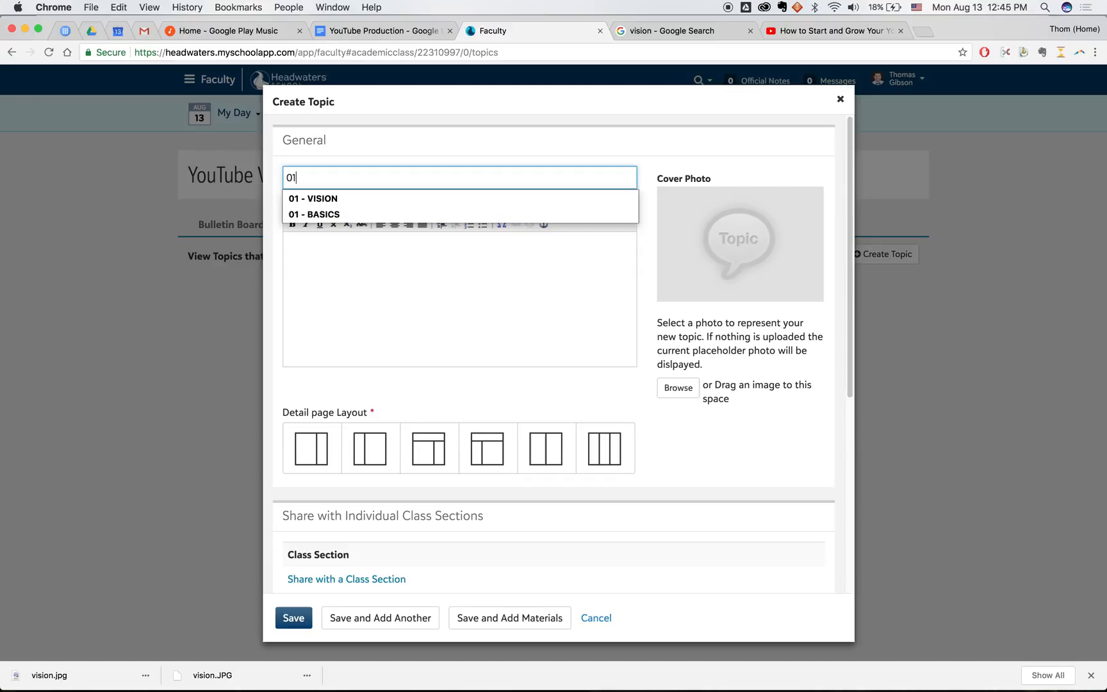
click(313, 198)
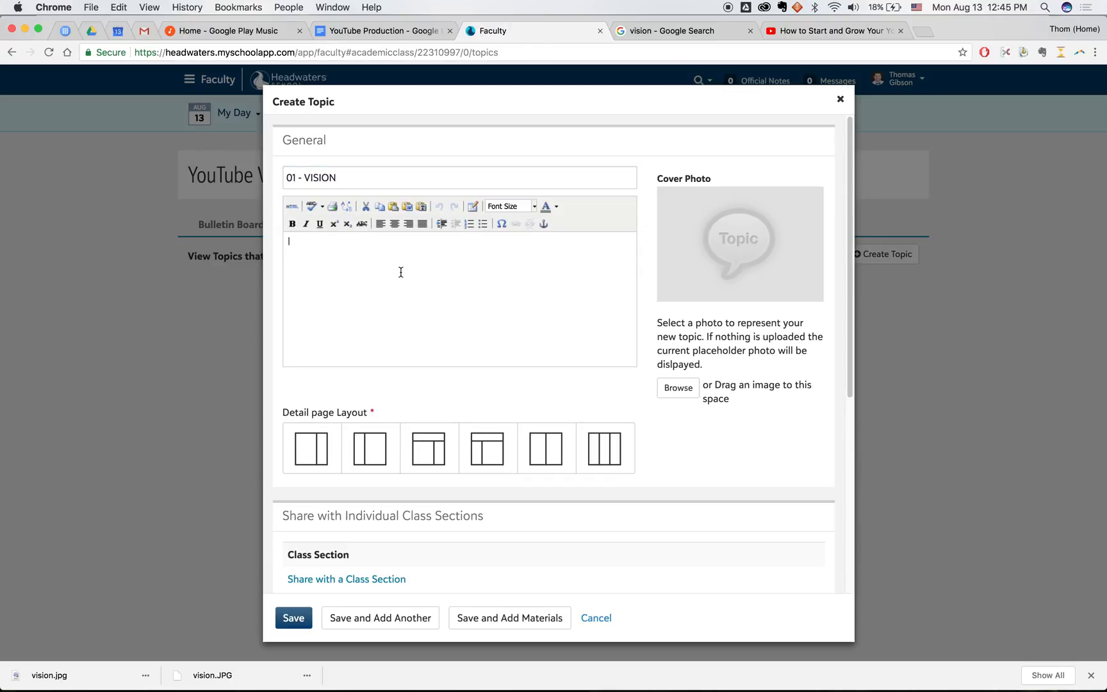
text(Before we)
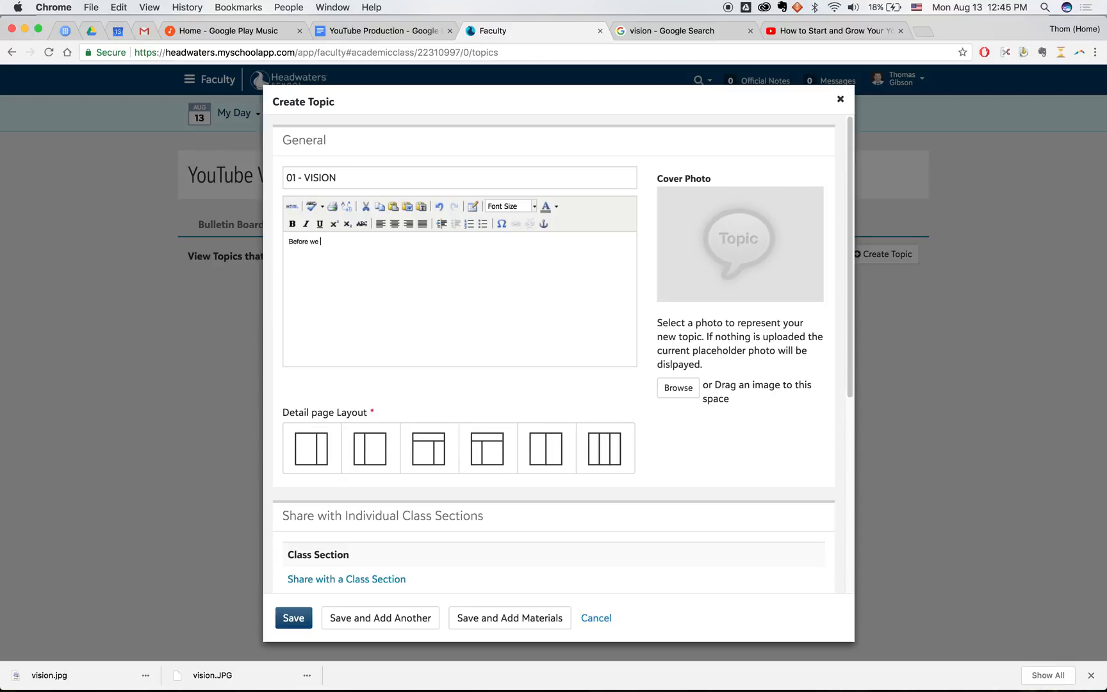
text(can start making vide)
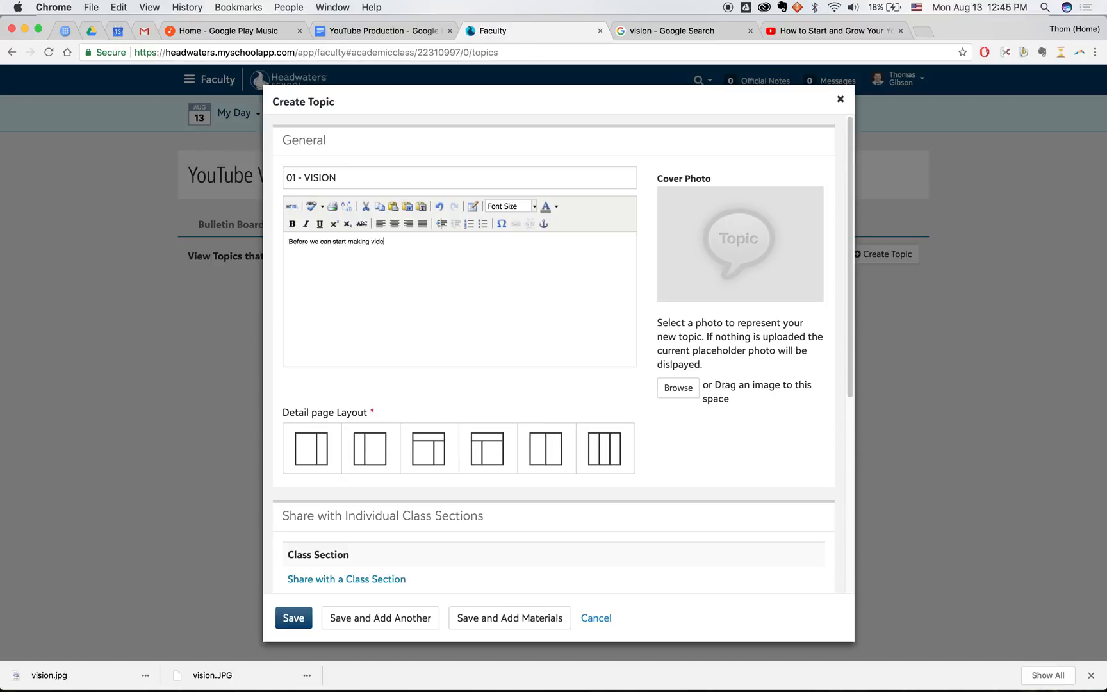
text(os, we need to have a vision for what)
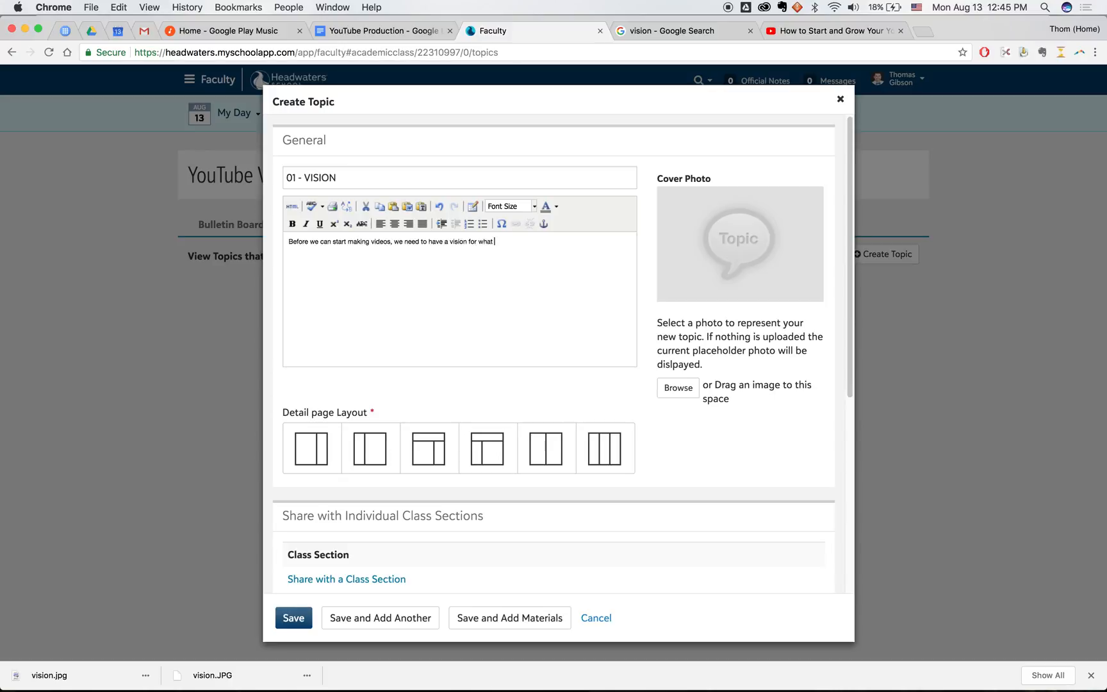
text(our channel will be about!)
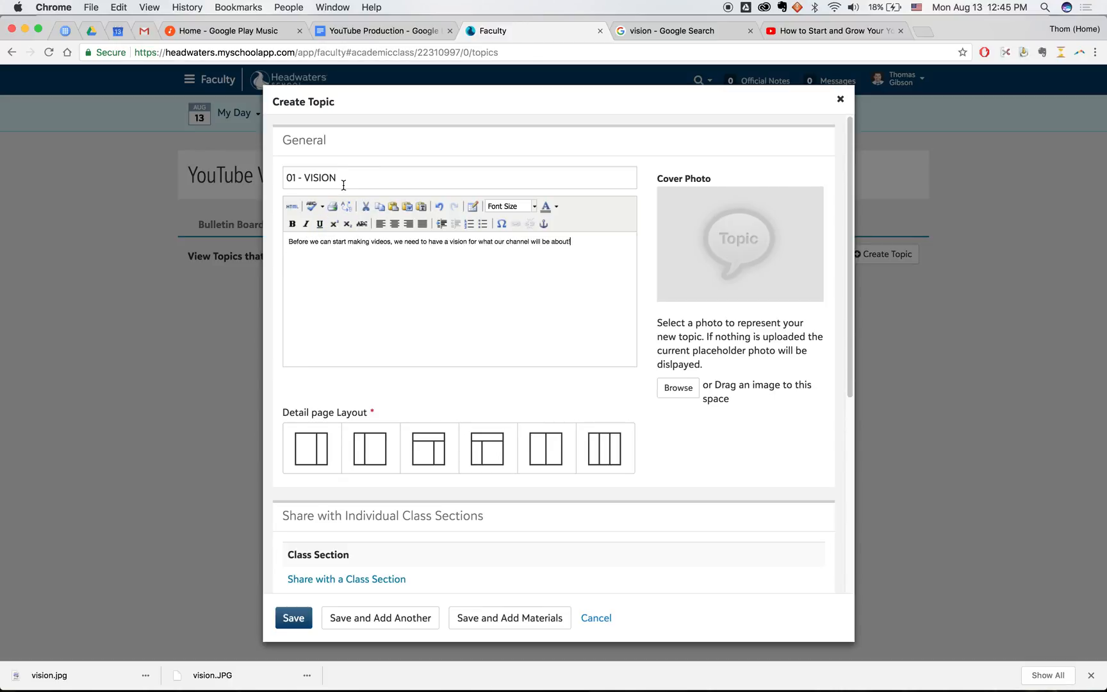
mouse_move(690, 296)
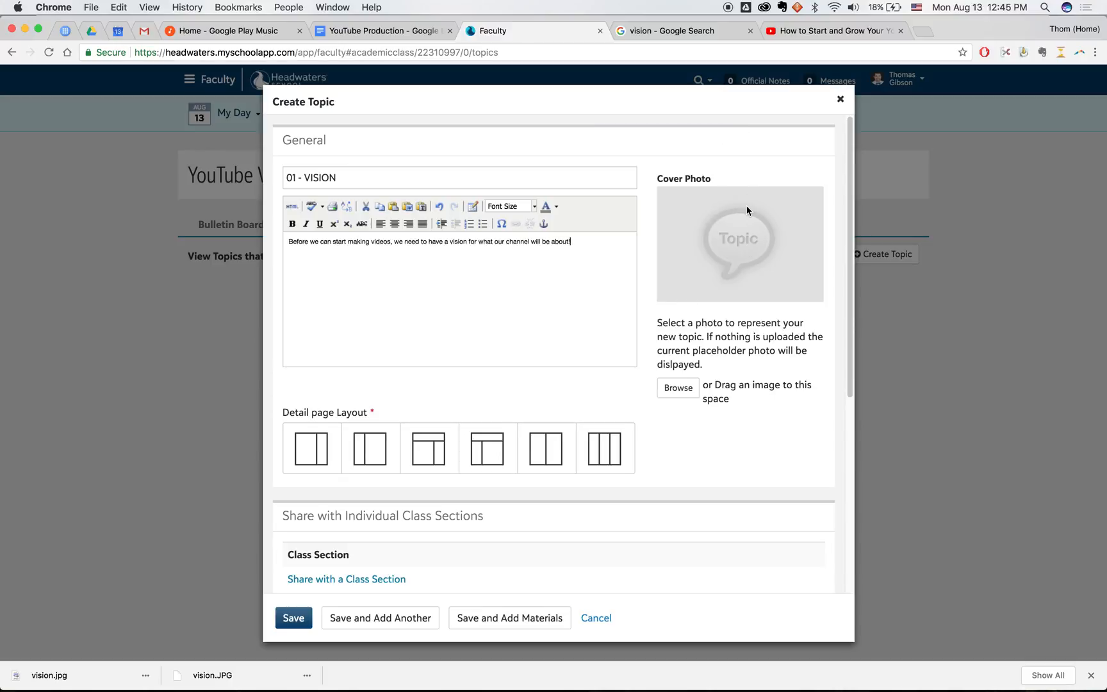
- Save the Vision character image from Google Images as vision2.JPG and return to the topic draft
click(678, 31)
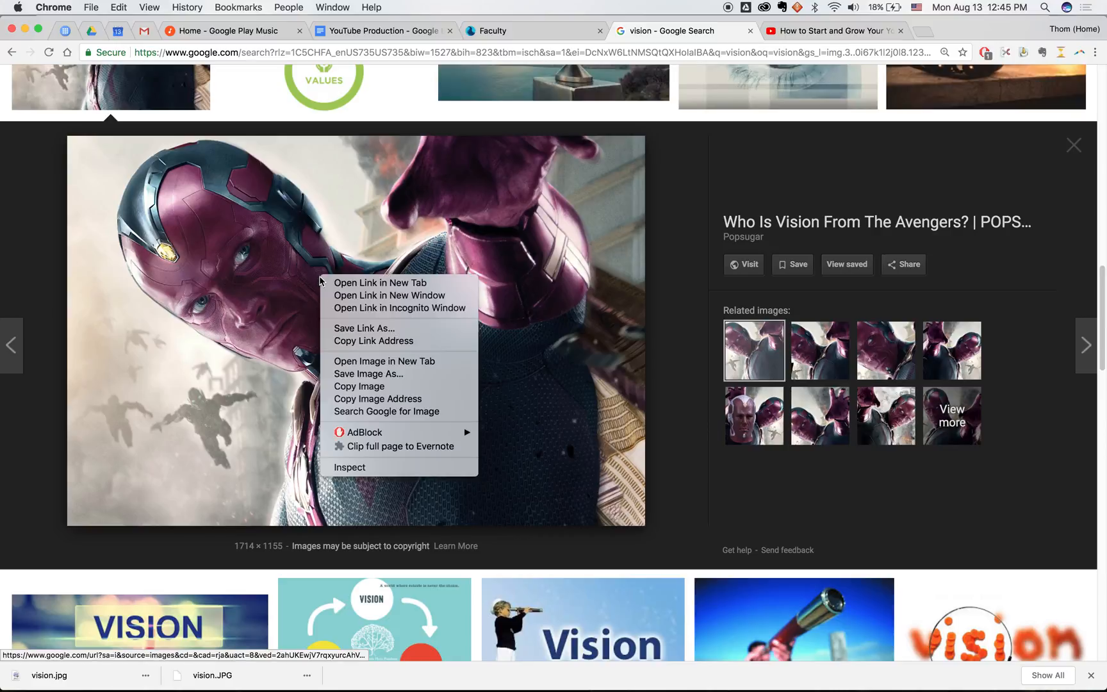
mouse_move(366, 373)
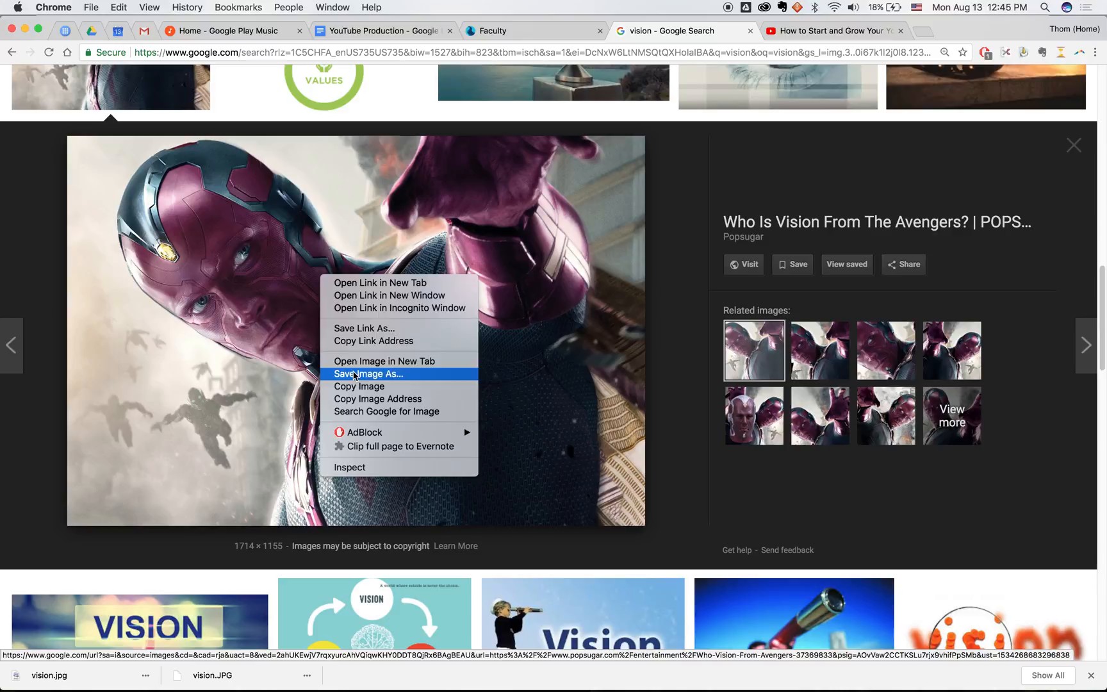
click(366, 373)
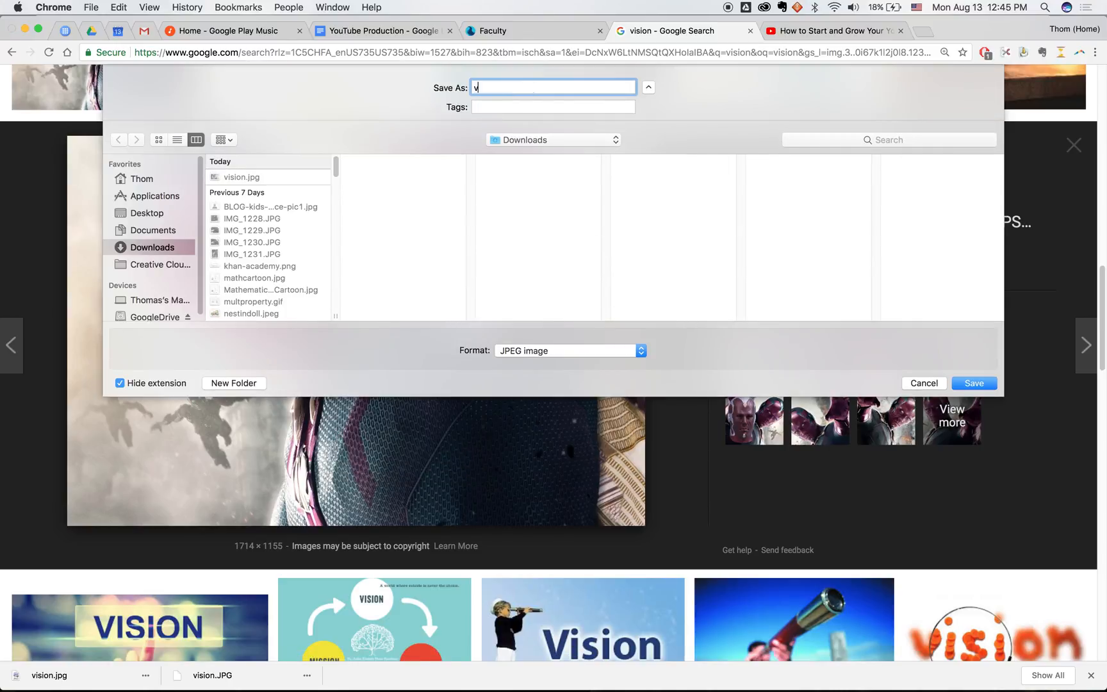
click(972, 383)
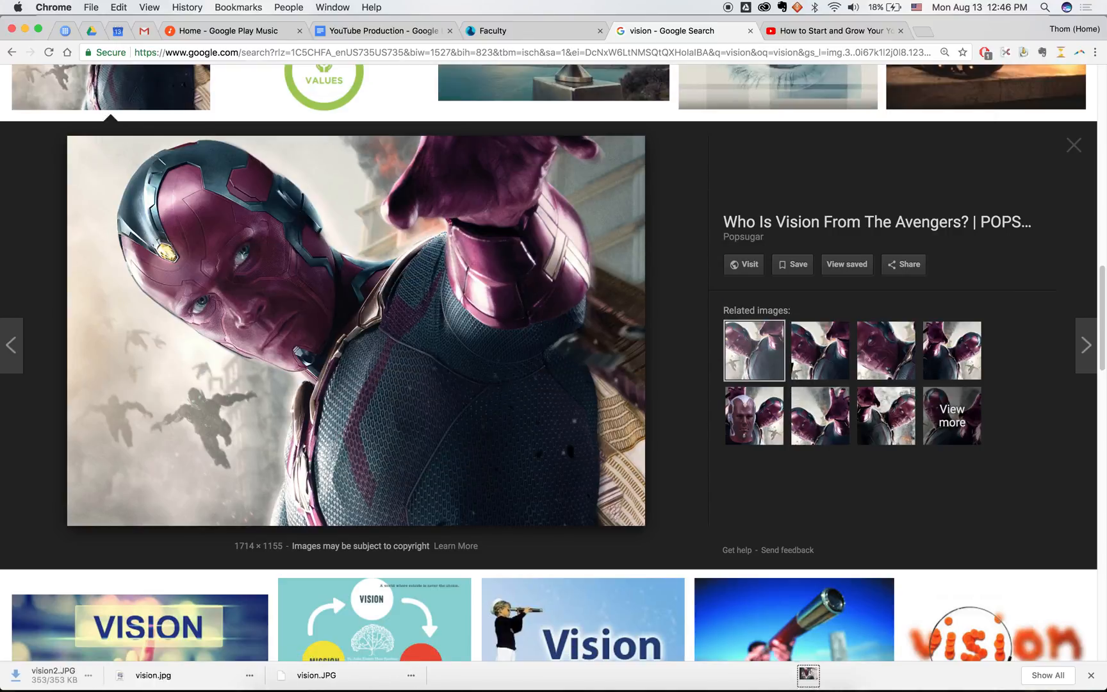
click(497, 30)
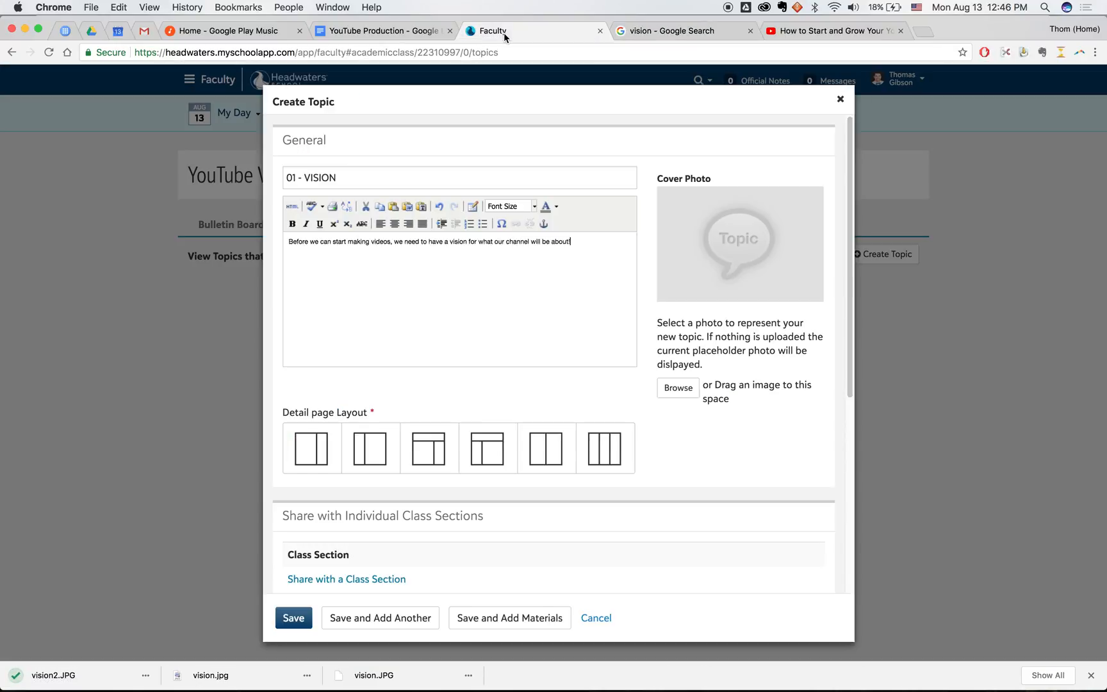
- Set vision2.JPG as cover photo with a top-banner layout, publishing 8/13/2018, and save the topic
click(676, 388)
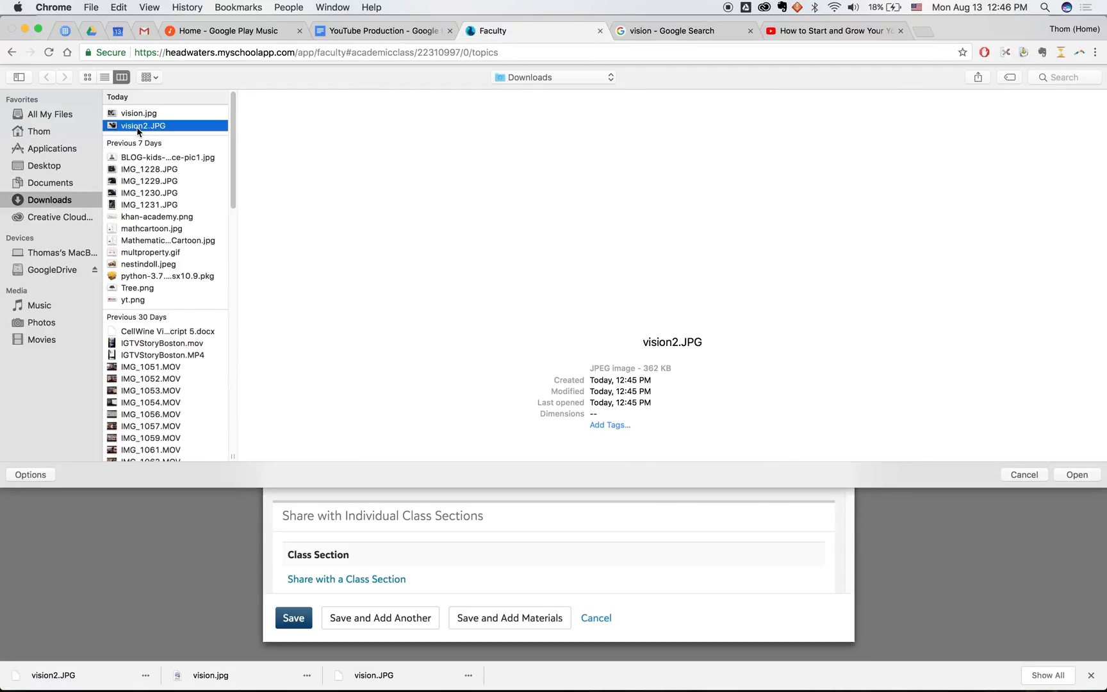
click(1076, 474)
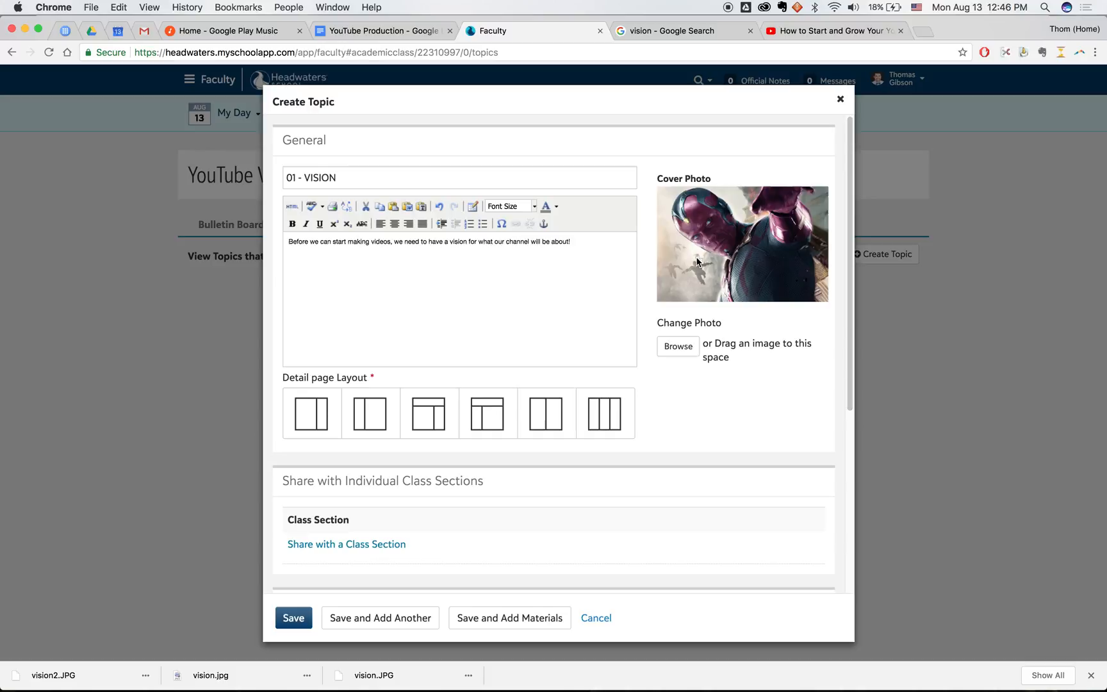
click(487, 413)
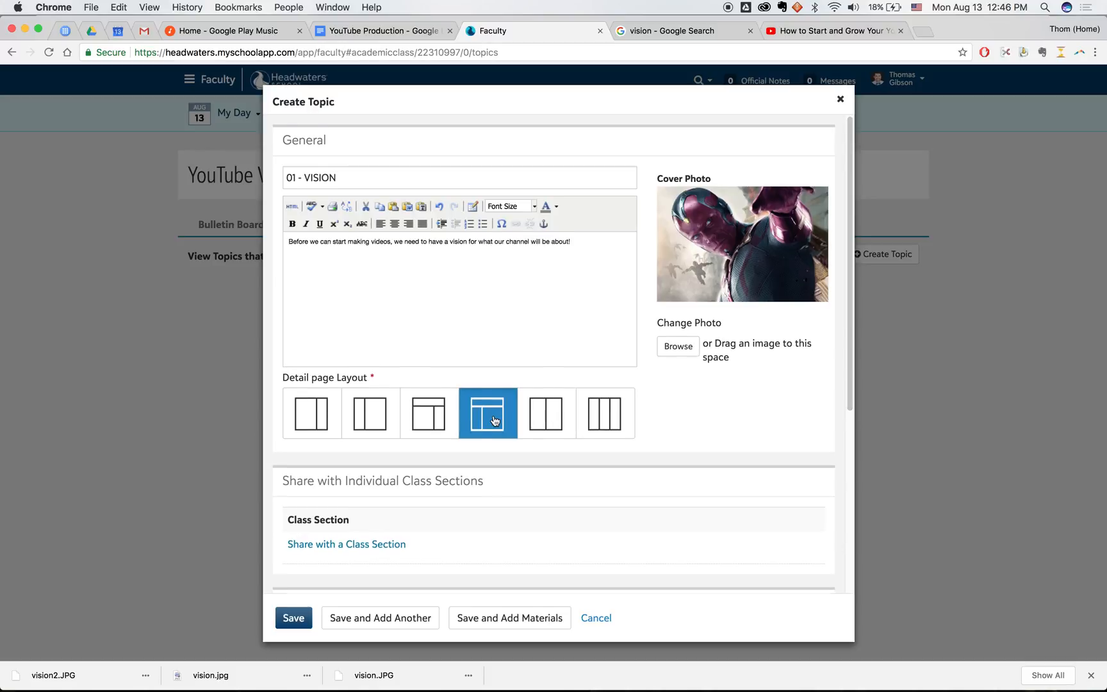
scroll(down, 3)
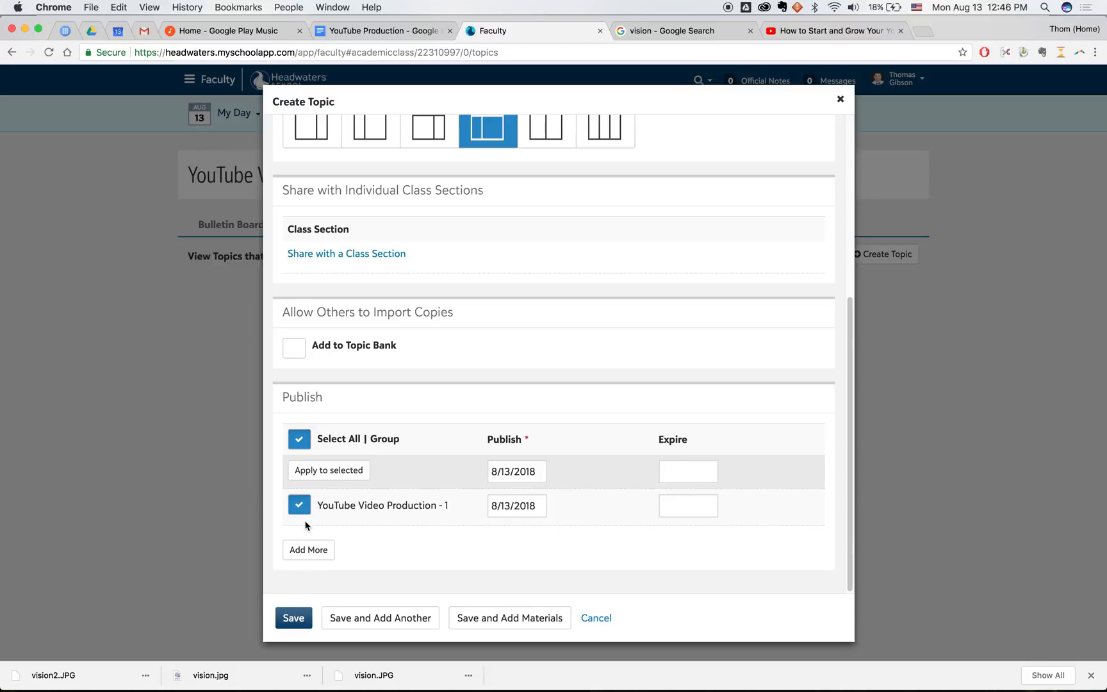
mouse_move(362, 537)
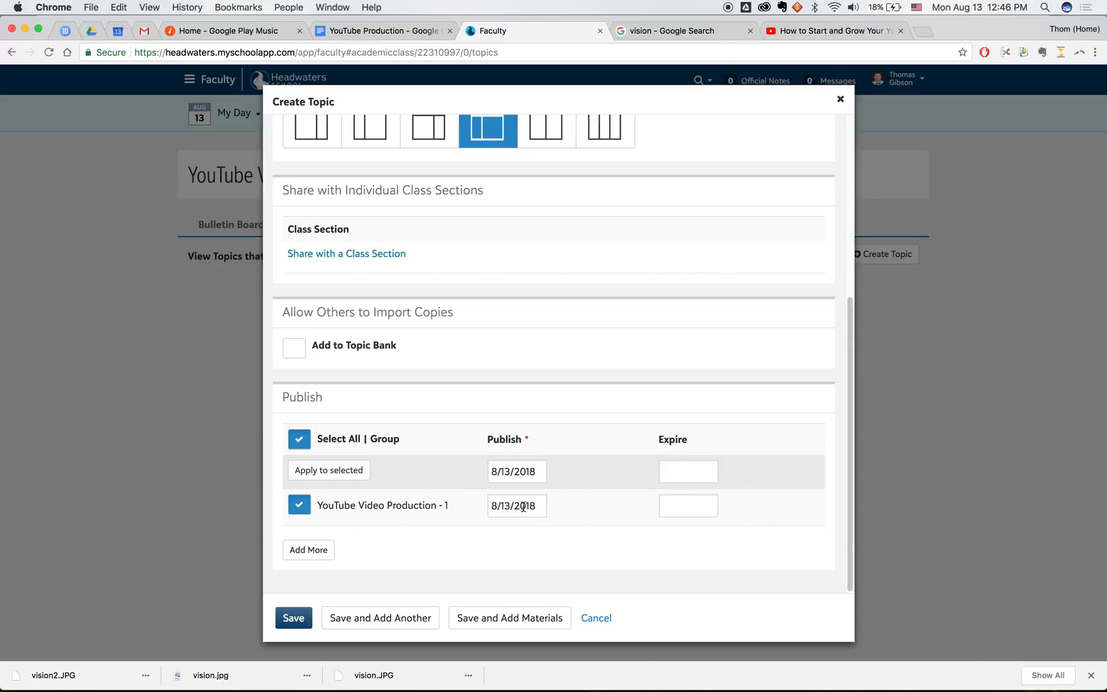
click(293, 618)
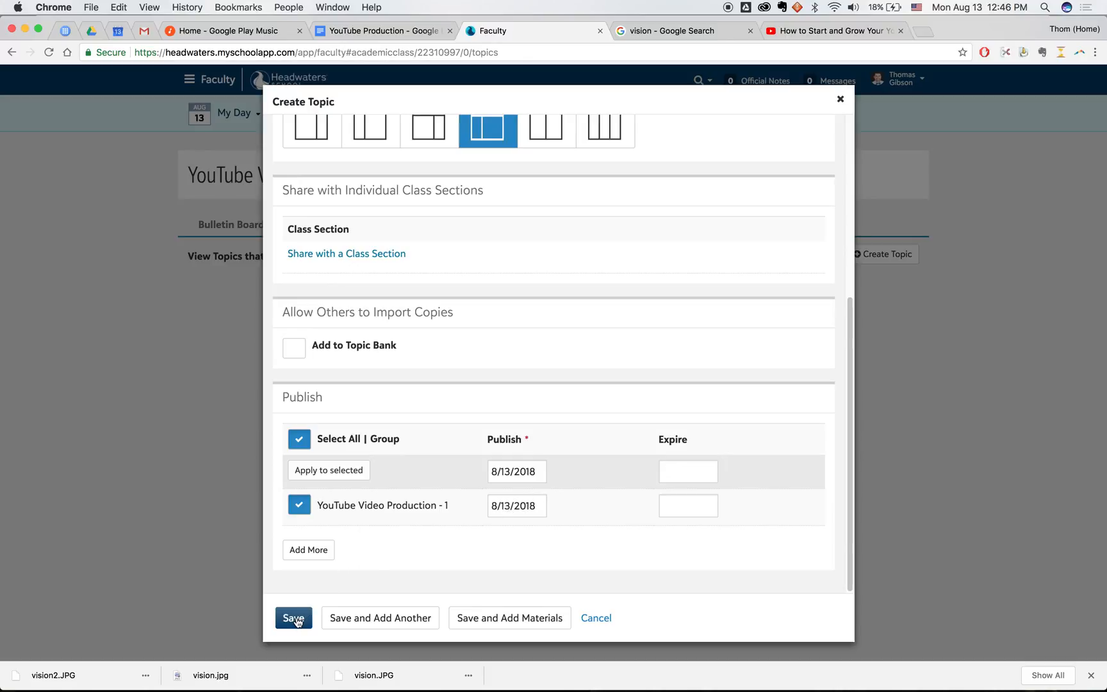
- Expand and collapse the 01 - VISION description, then enter the topic for editing
click(294, 618)
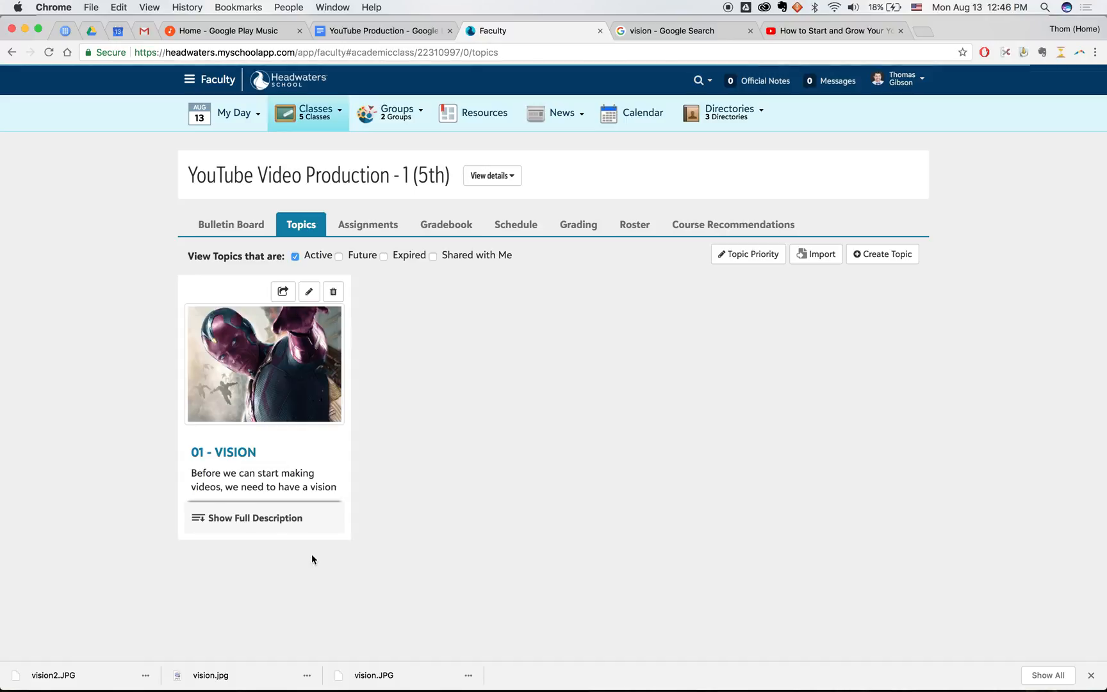
click(253, 518)
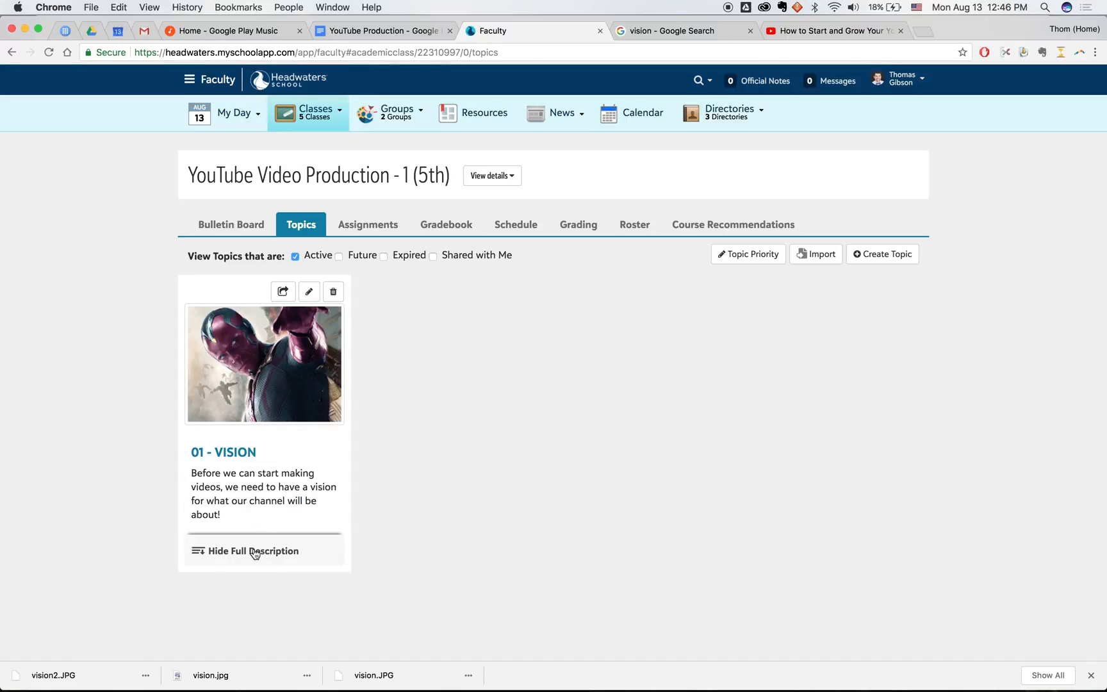
click(251, 551)
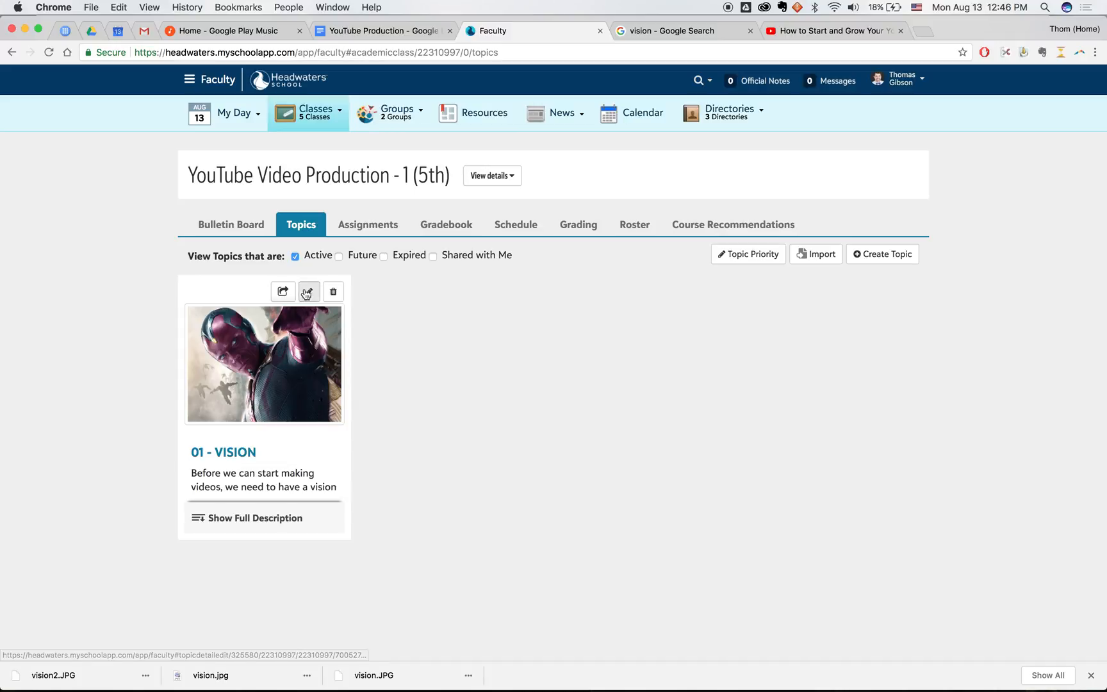
click(308, 290)
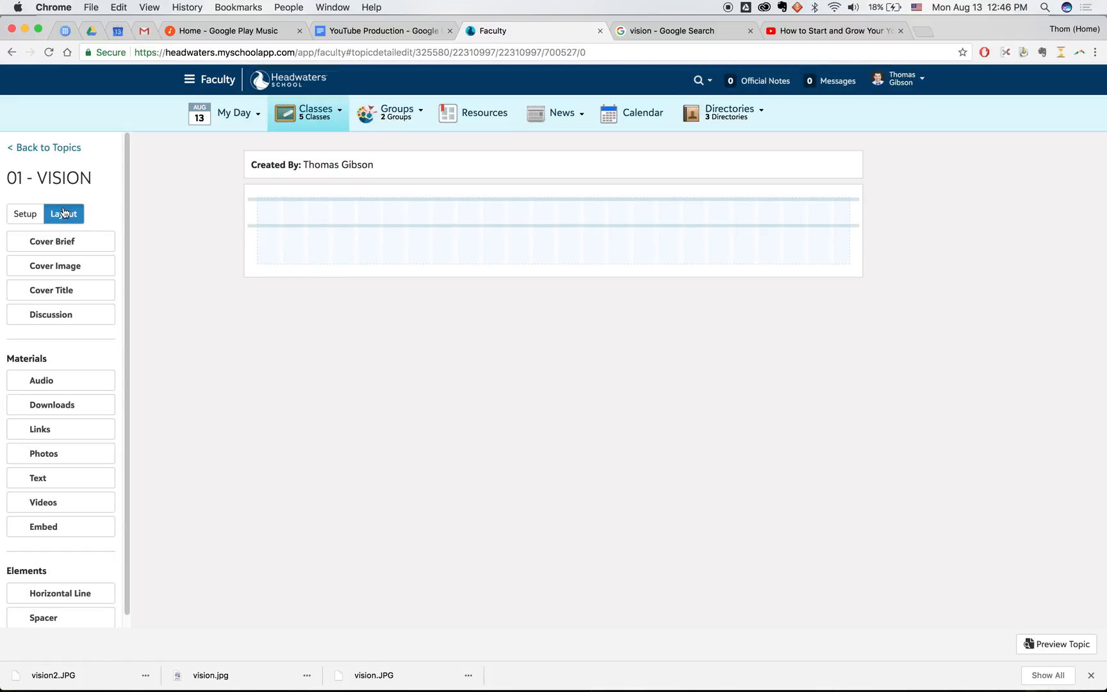
- Return to the topic list, re-enter 01 - VISION for editing and view its Setup details
click(43, 147)
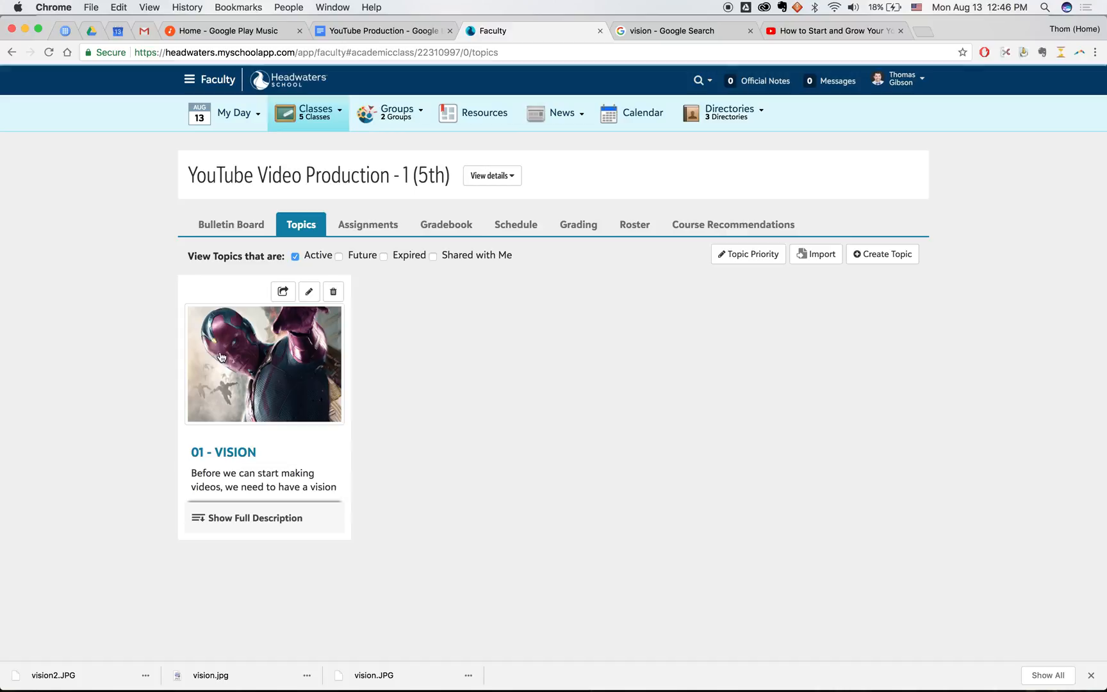
click(309, 292)
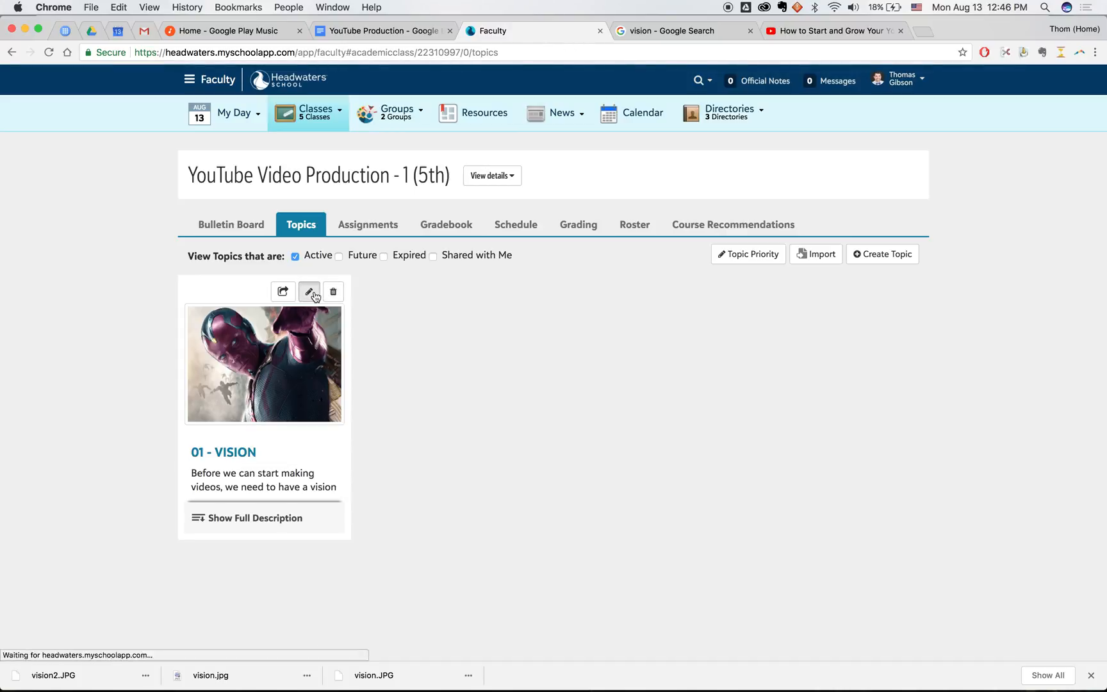
click(310, 292)
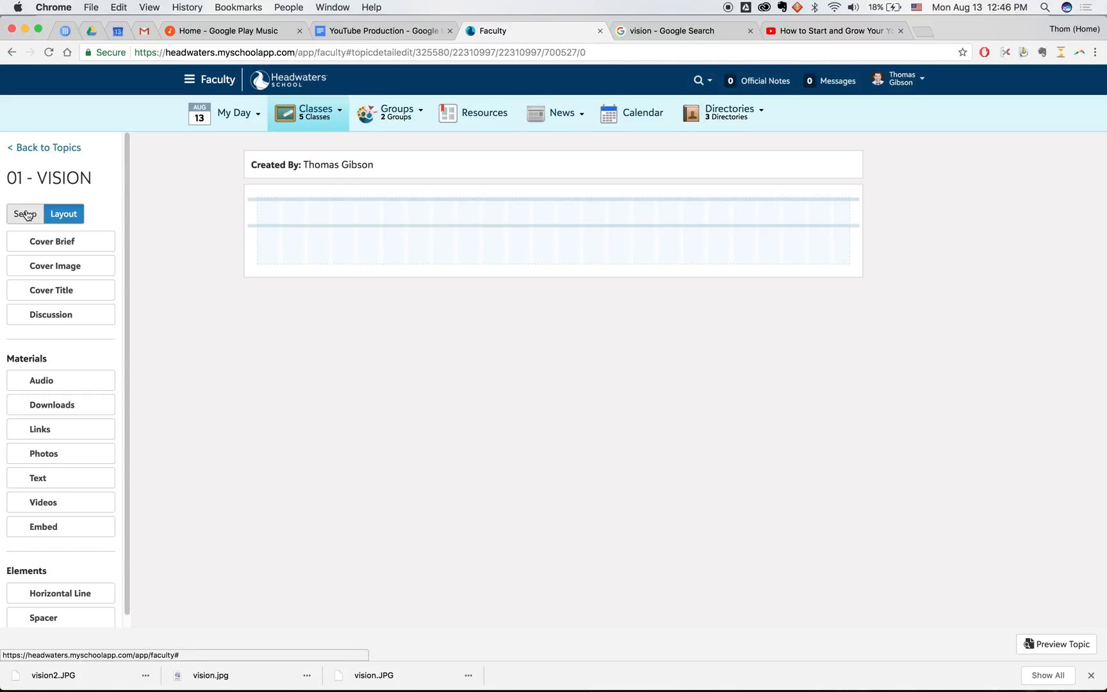
click(24, 213)
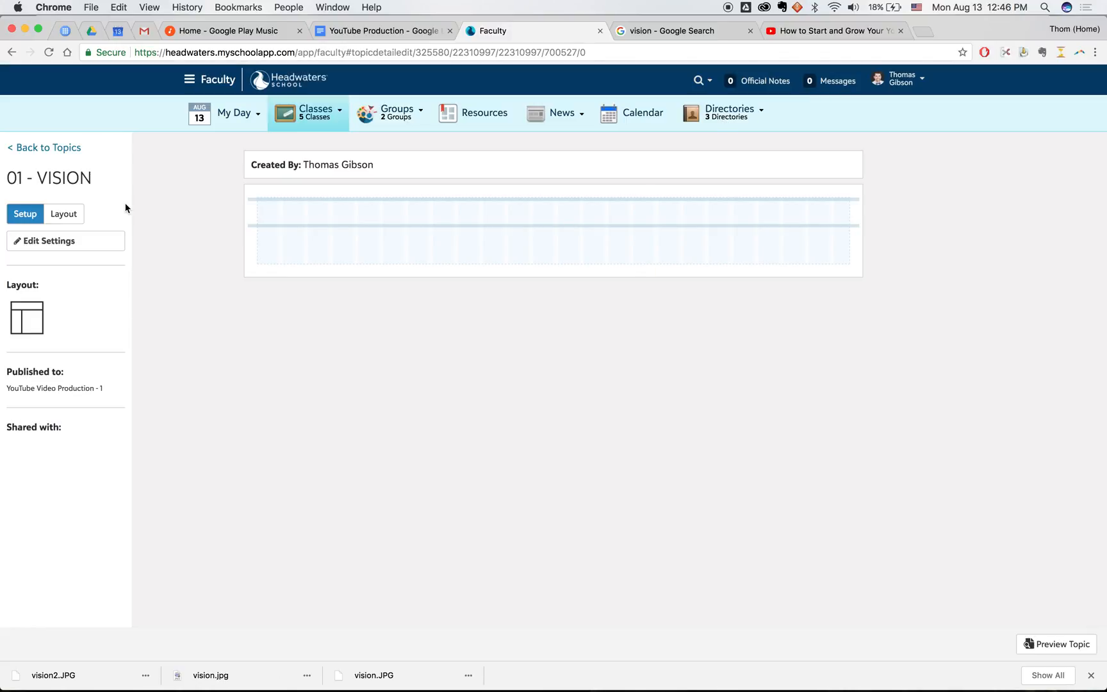
- Stack Cover Image above Cover Title and Cover Brief in the layout and preview the page
click(63, 214)
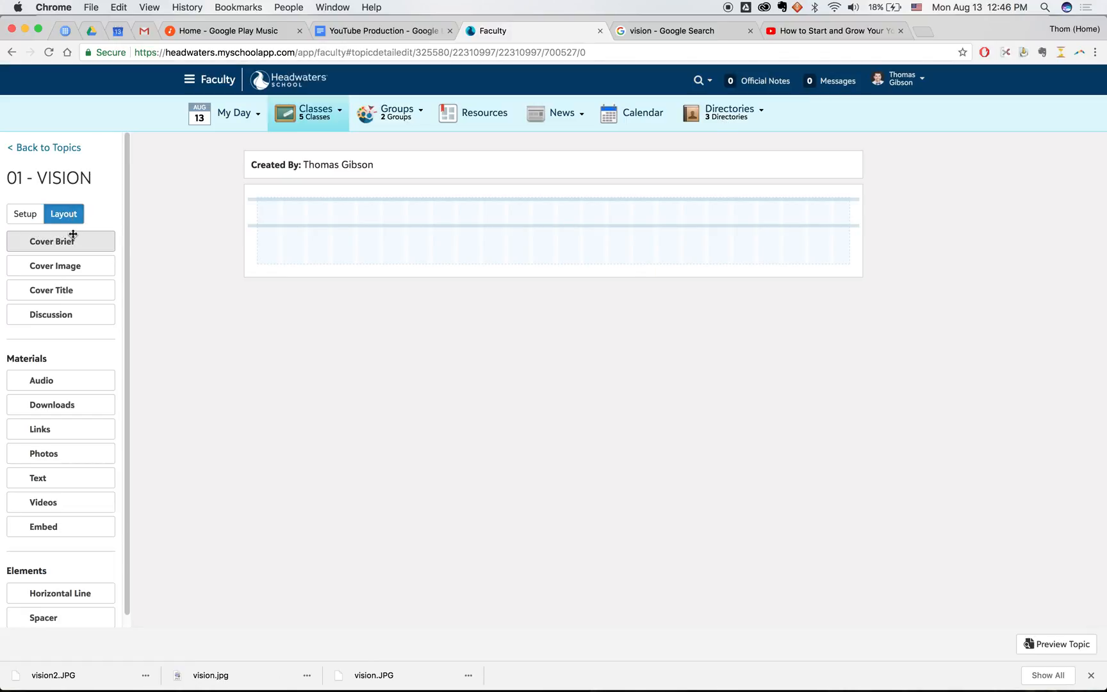
mouse_move(159, 254)
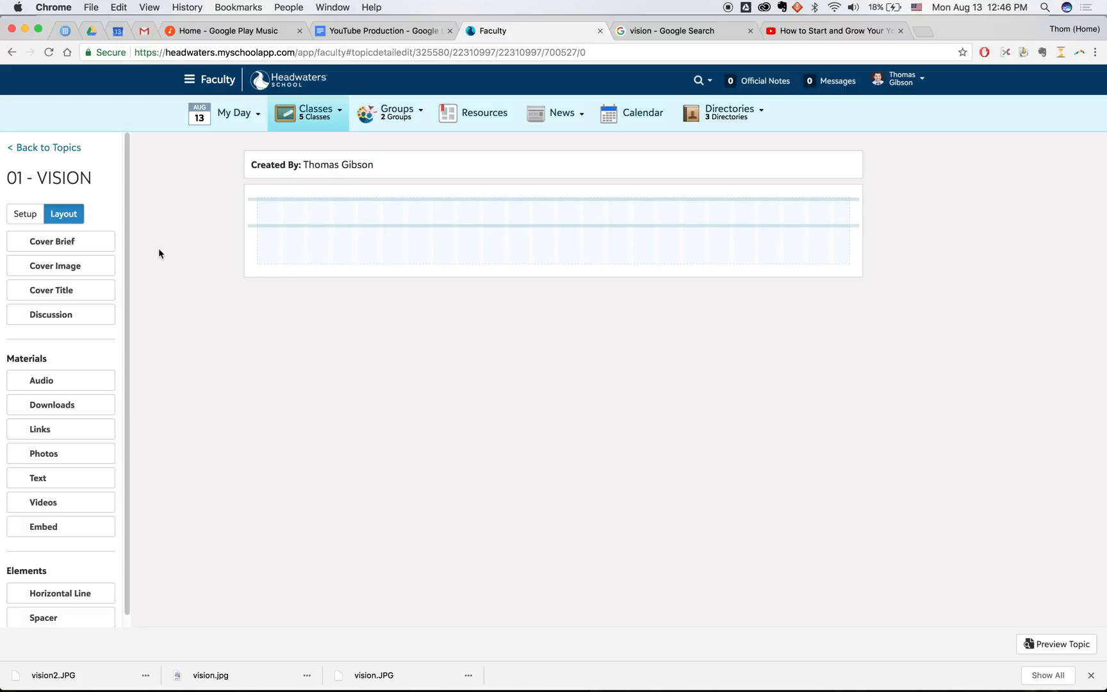
mouse_move(60, 314)
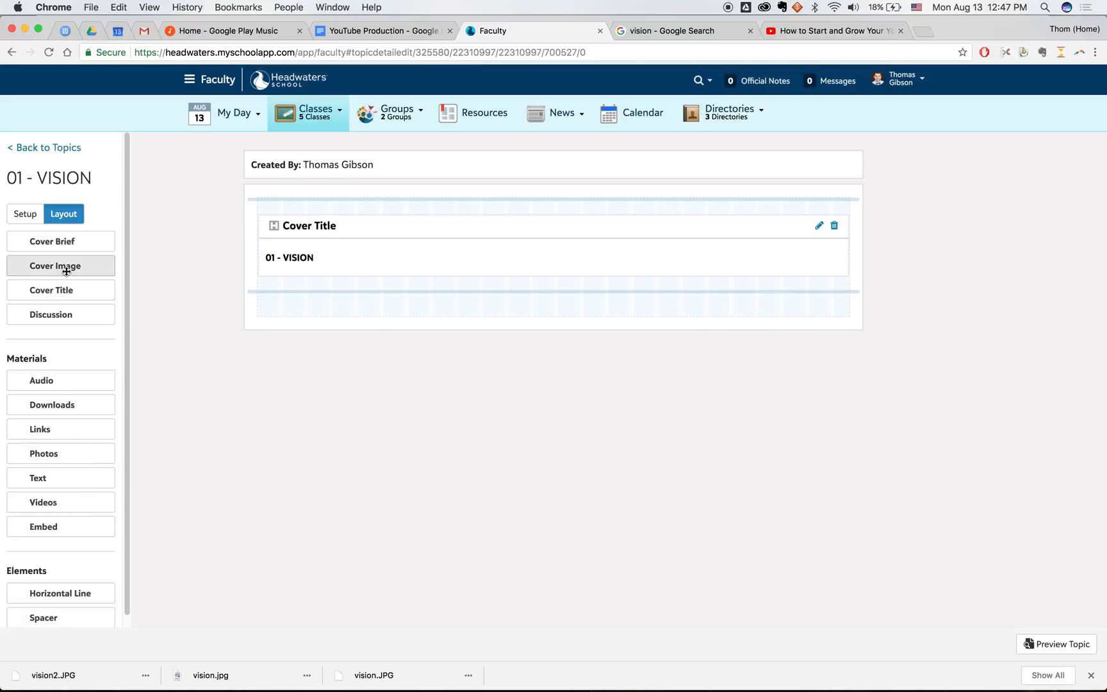
mouse_move(347, 297)
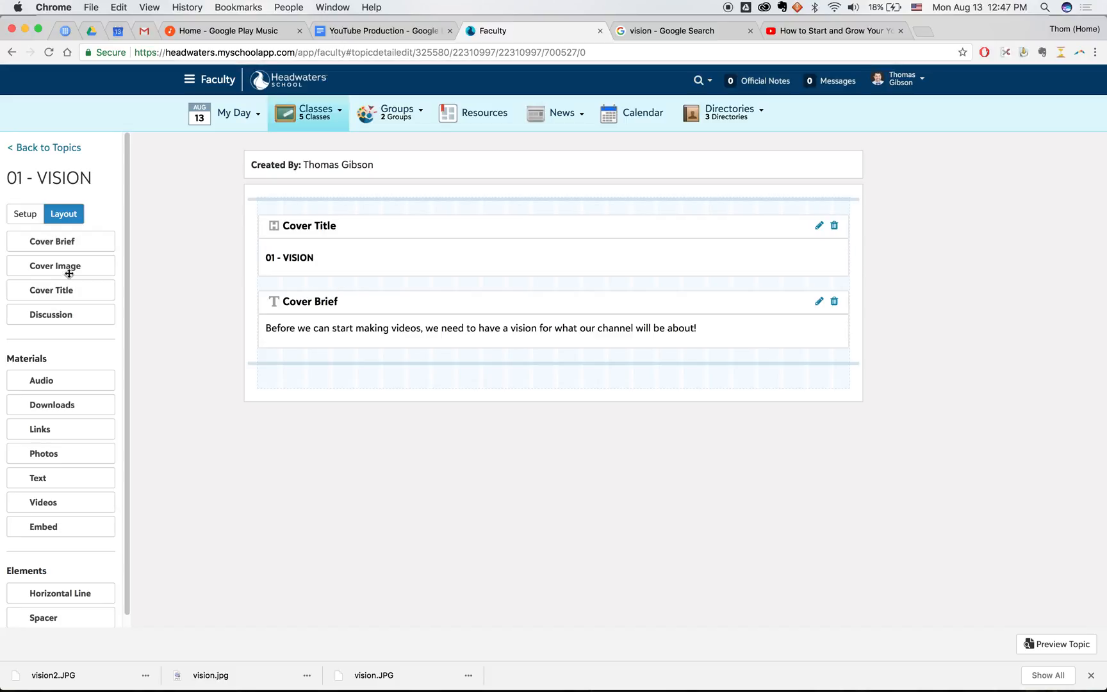
drag(54, 265, 253, 227)
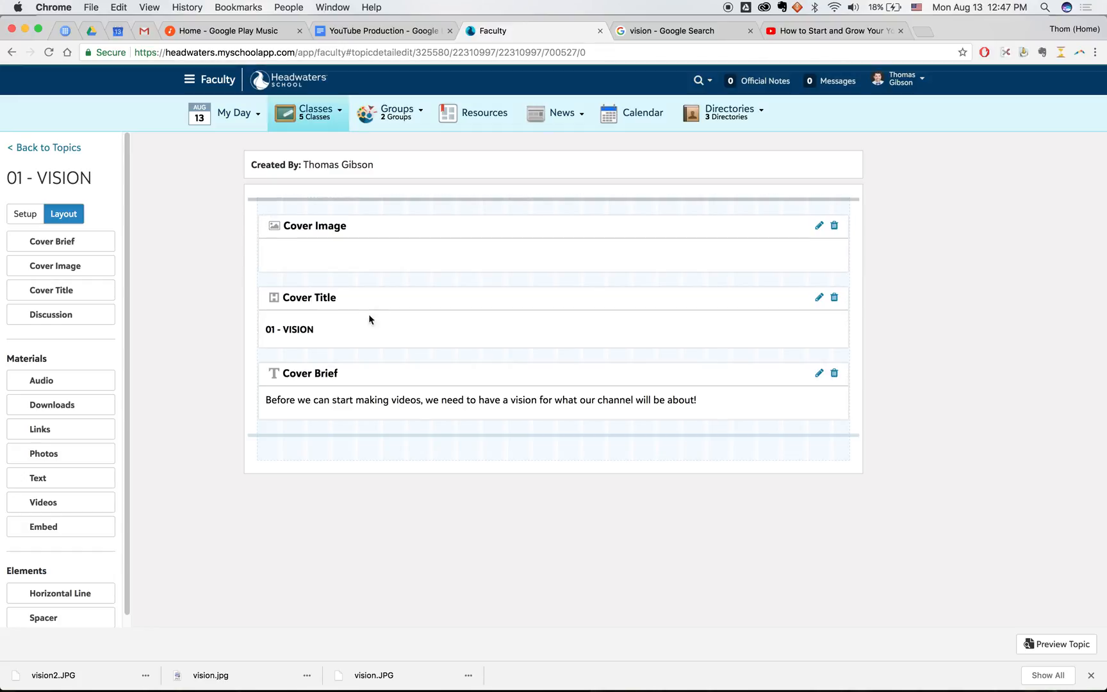
click(1062, 643)
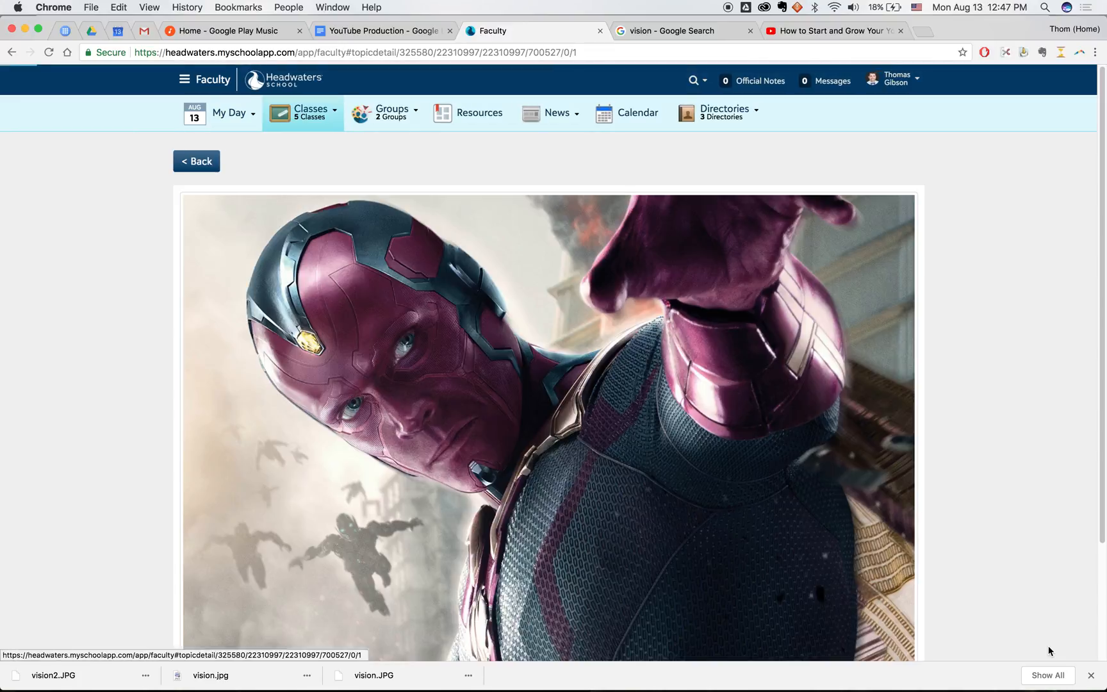
scroll(down, 3)
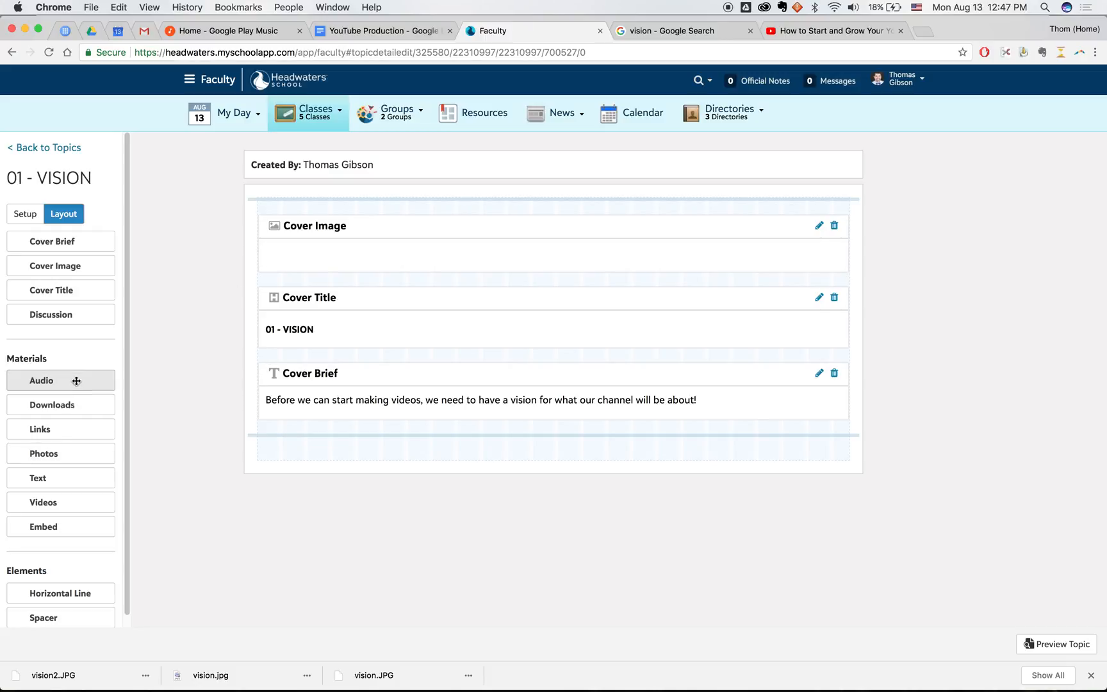
- Add a text block 'Here's our first goal!' below the cover brief, preview it, then switch to the YouTube video
drag(37, 478, 519, 460)
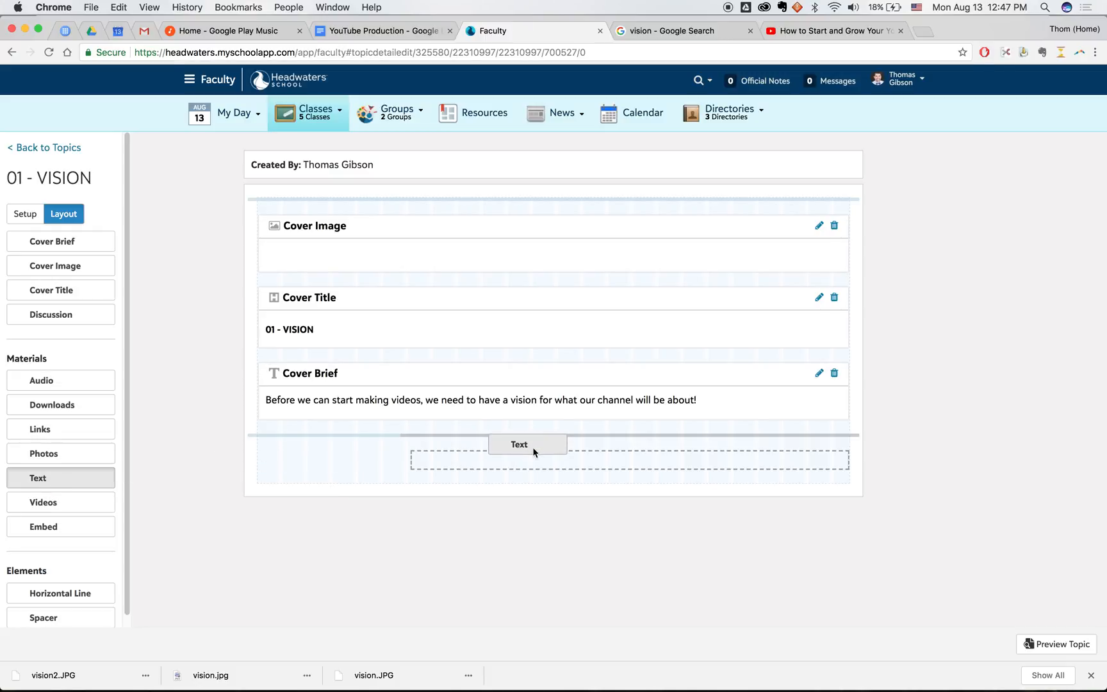
click(519, 445)
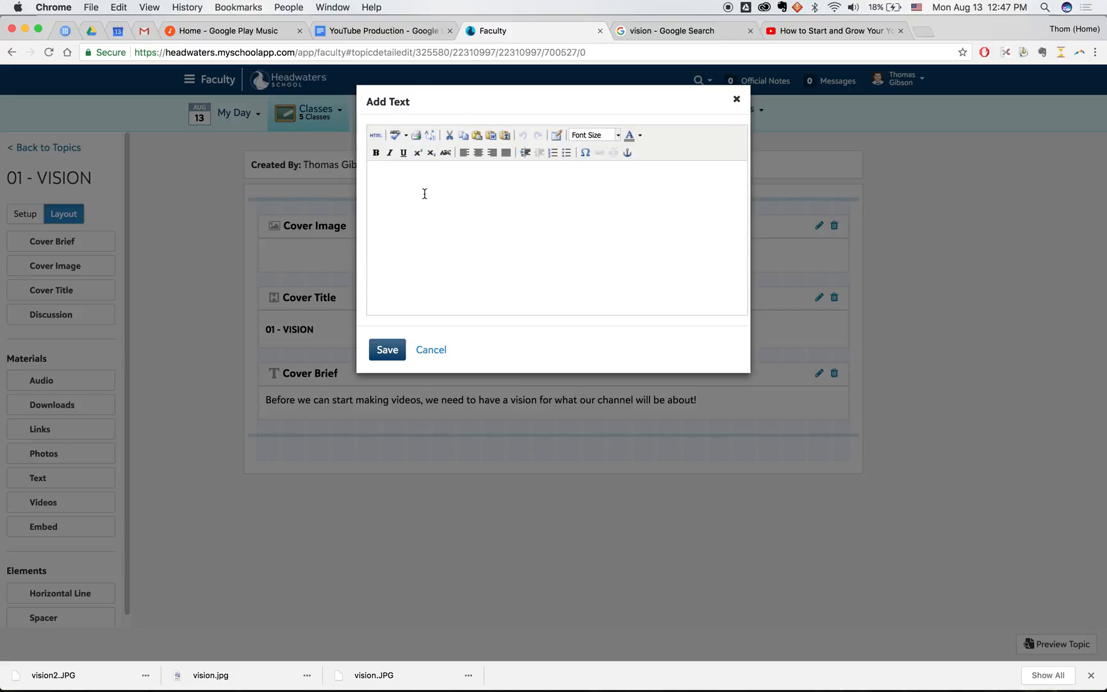
text(Here's our first go)
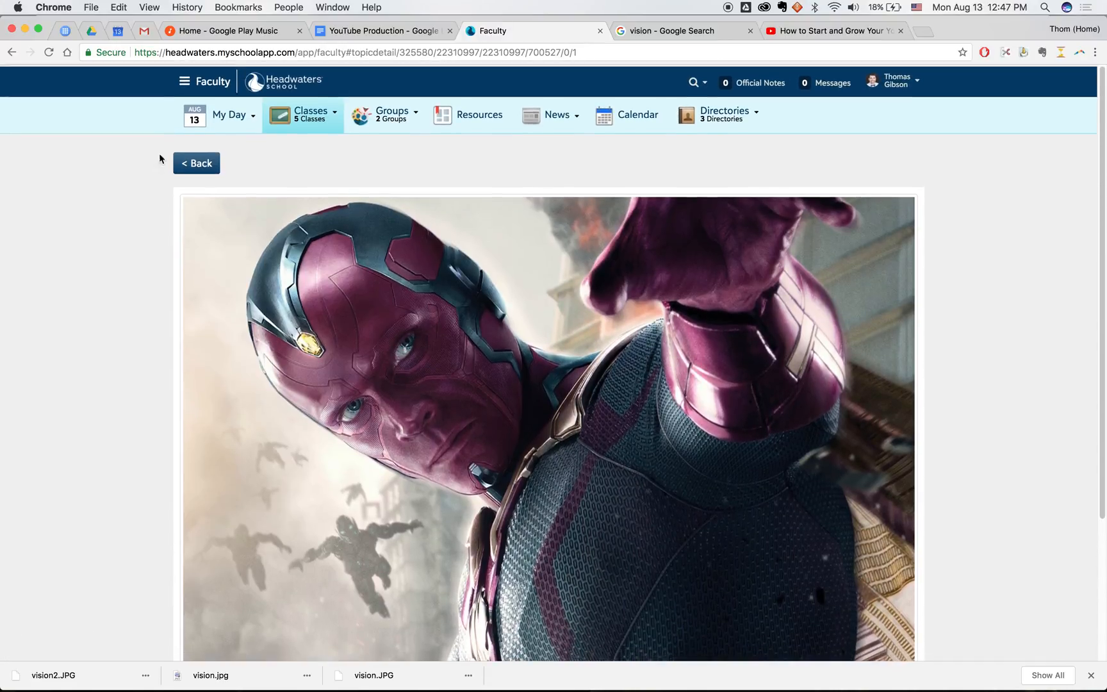
click(196, 163)
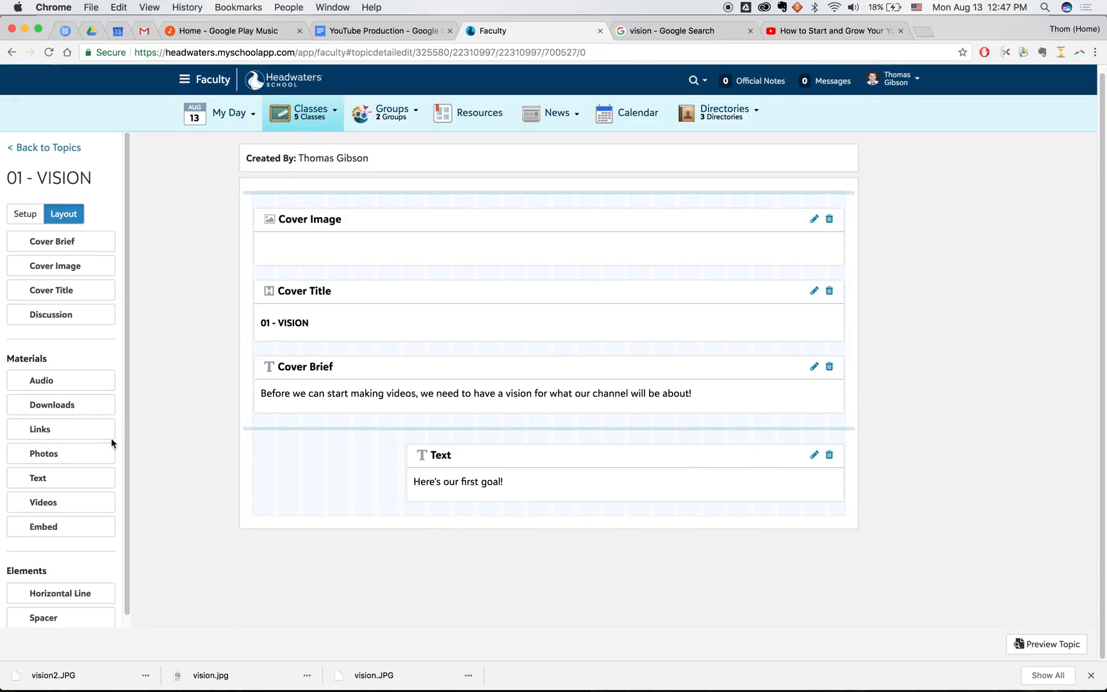
mouse_move(844, 121)
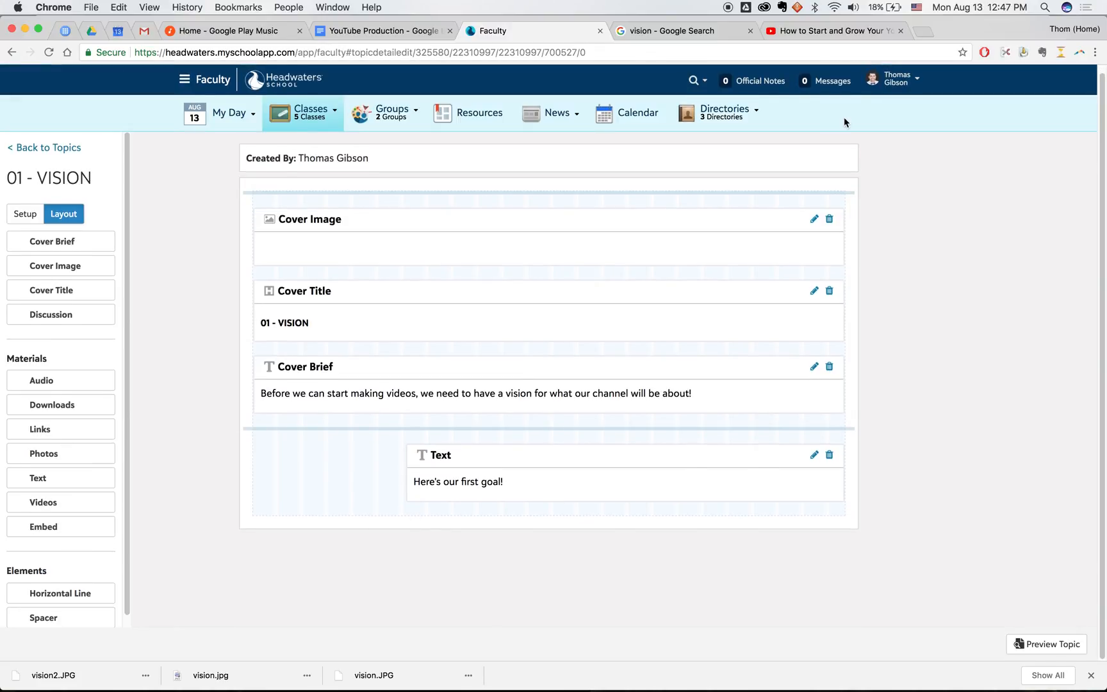
click(833, 31)
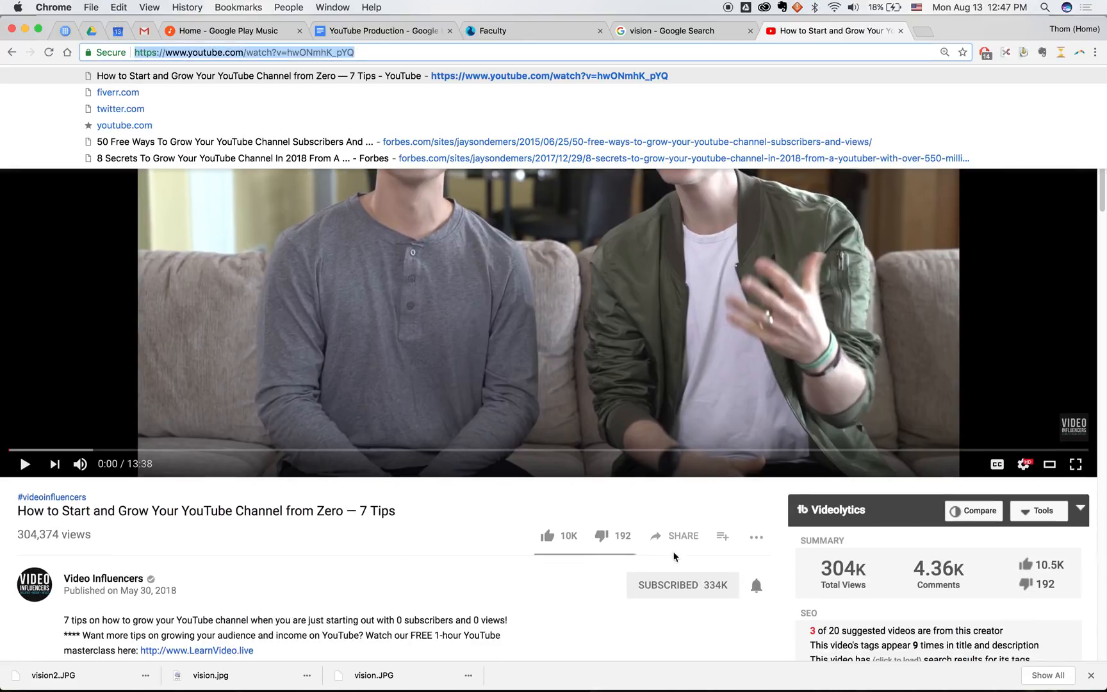
- Bring up the Share > Embed iframe code for the channel-growth video and return to the portal
click(681, 535)
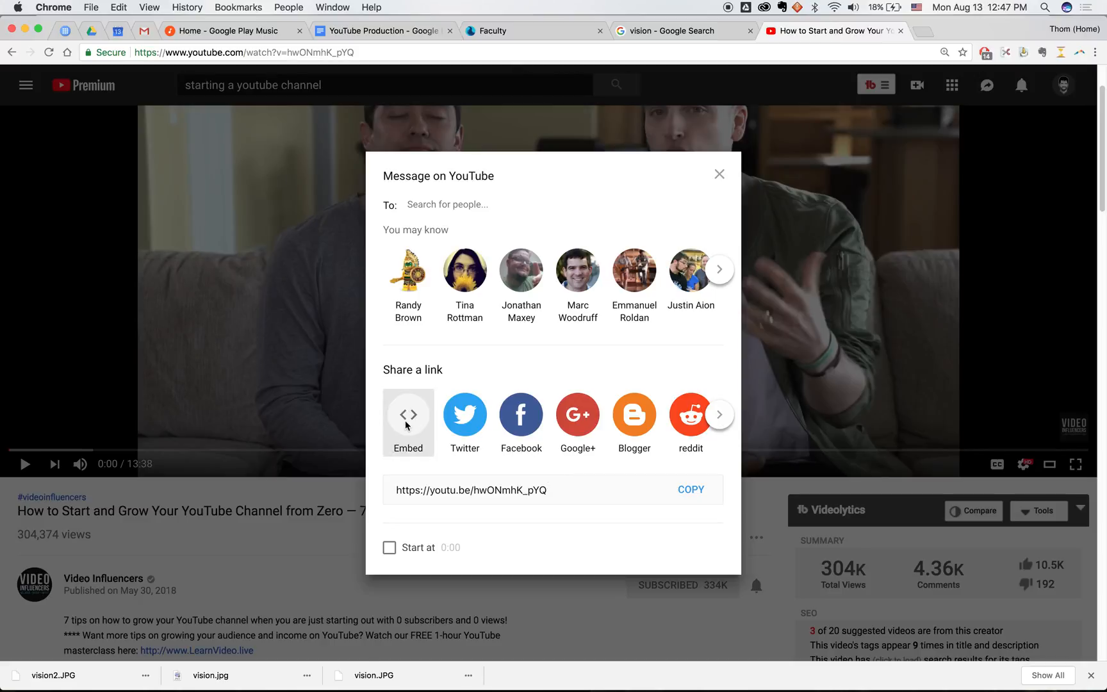
click(408, 414)
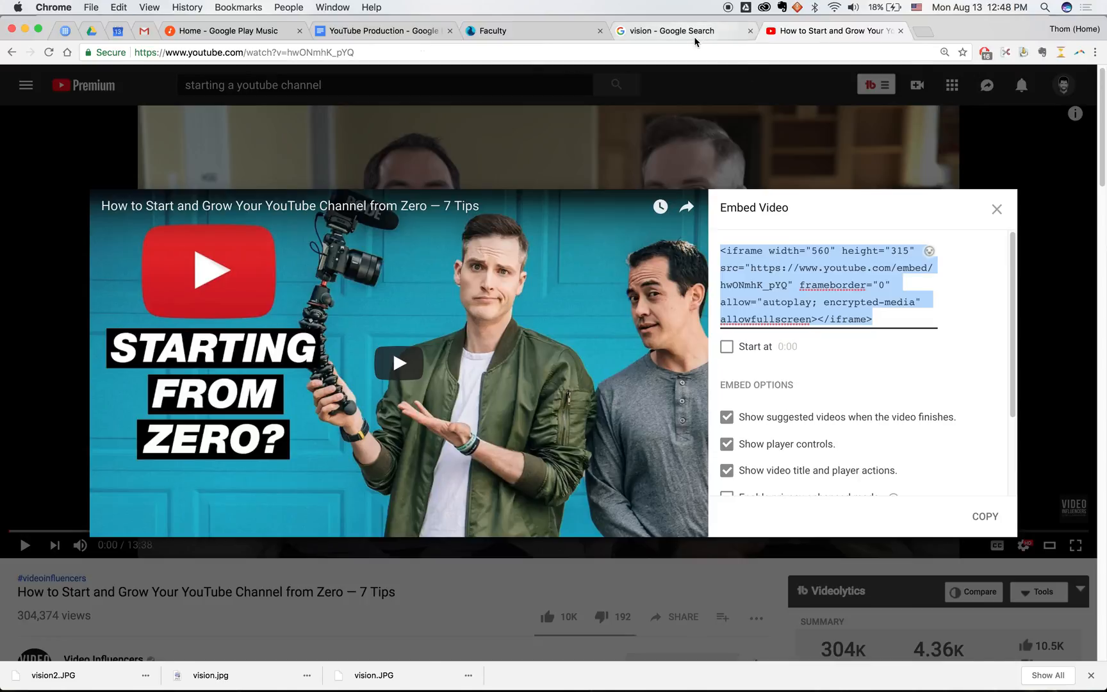
click(496, 30)
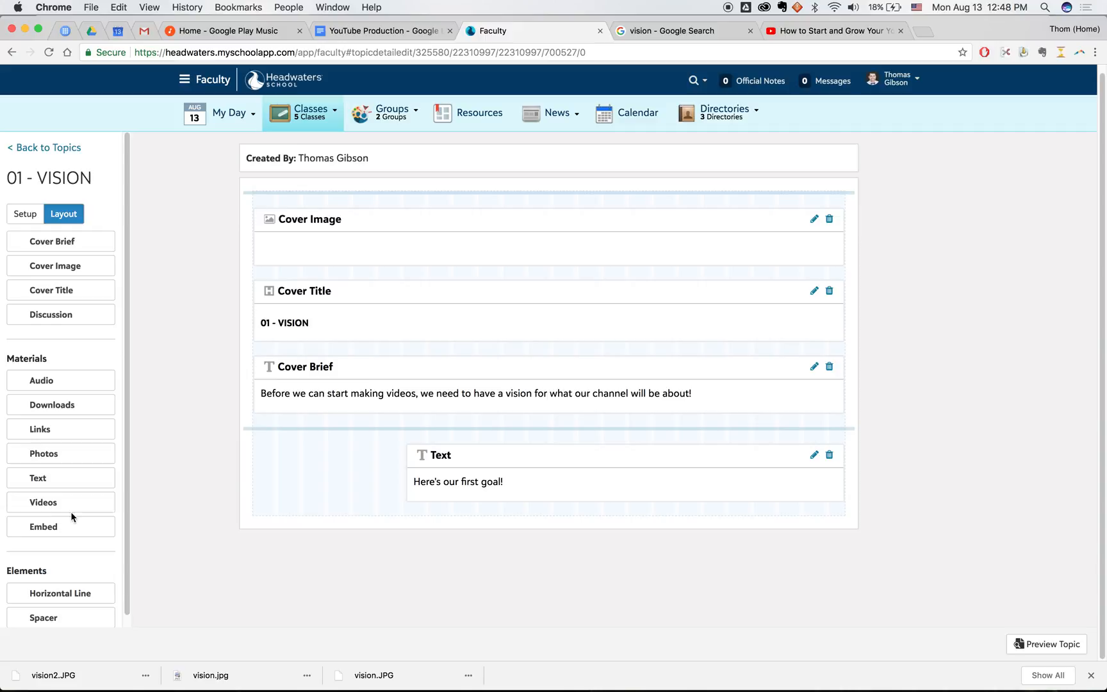
mouse_move(60, 502)
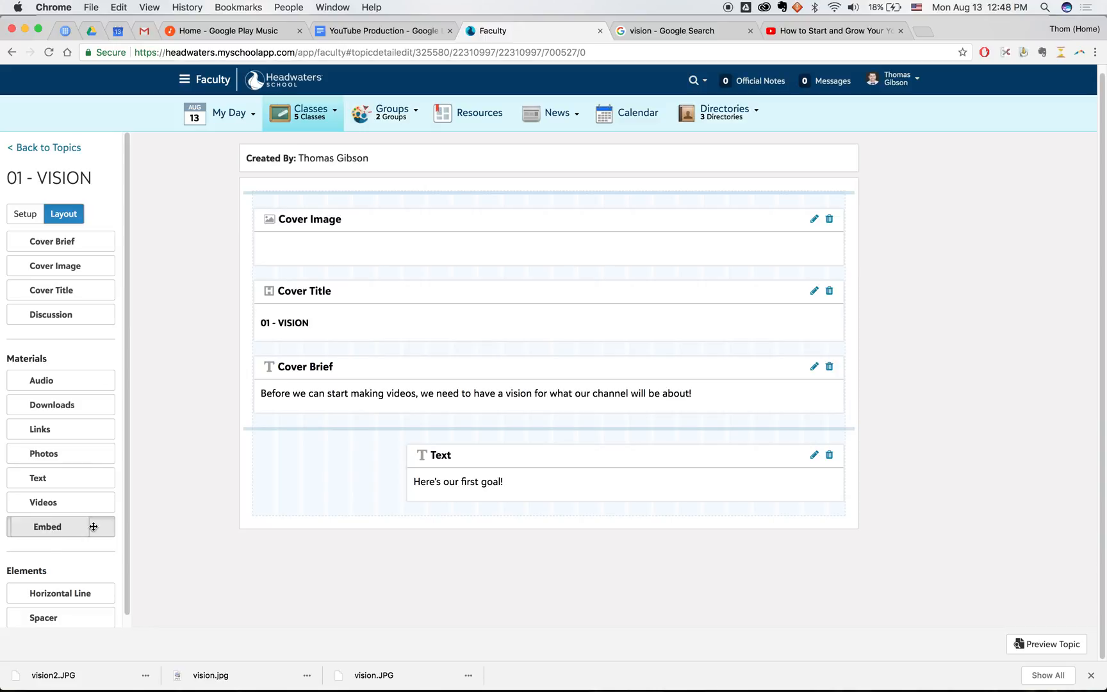
- Embed the YouTube video under the first-goal text with caption 'Learning What To Do' and save it
click(47, 526)
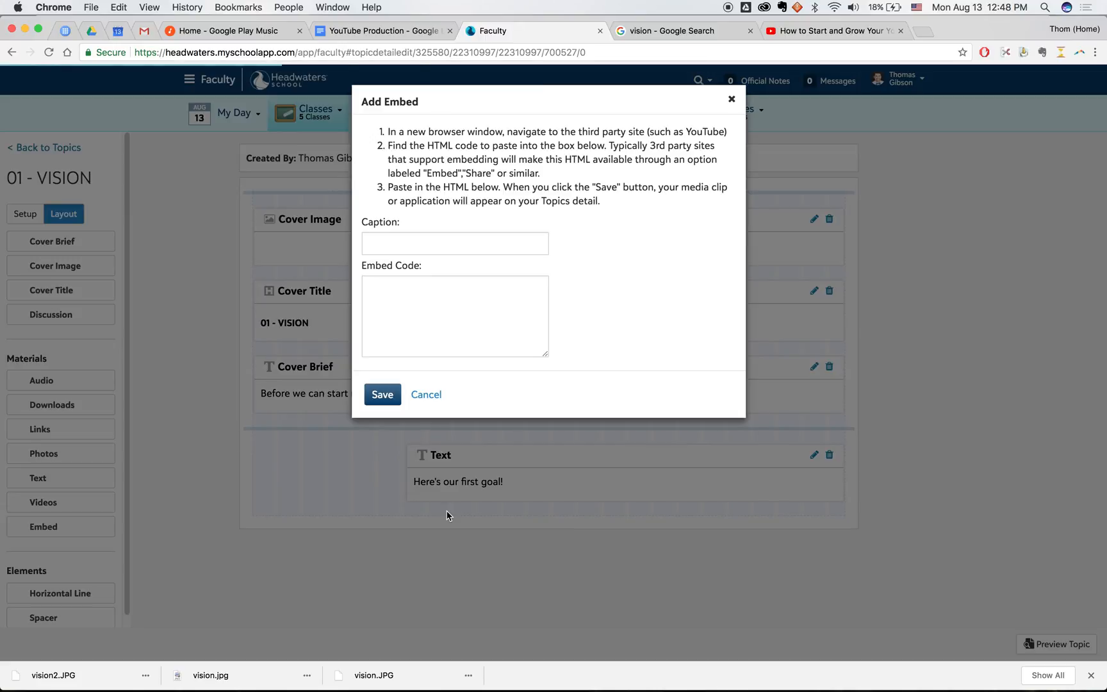
click(454, 315)
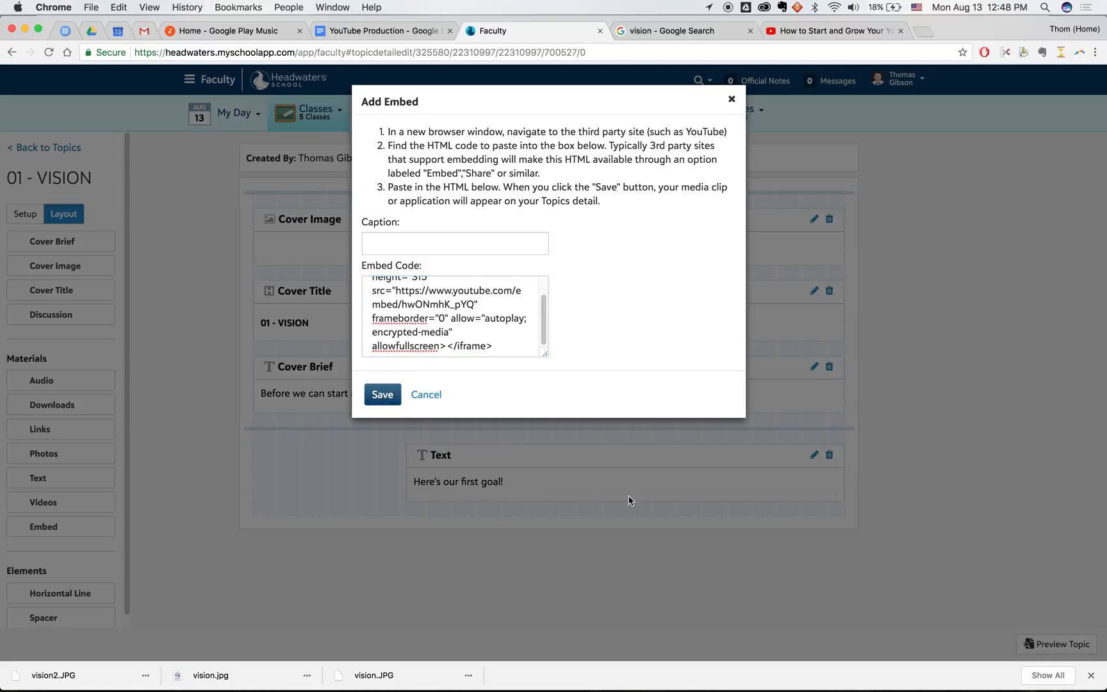
mouse_move(668, 473)
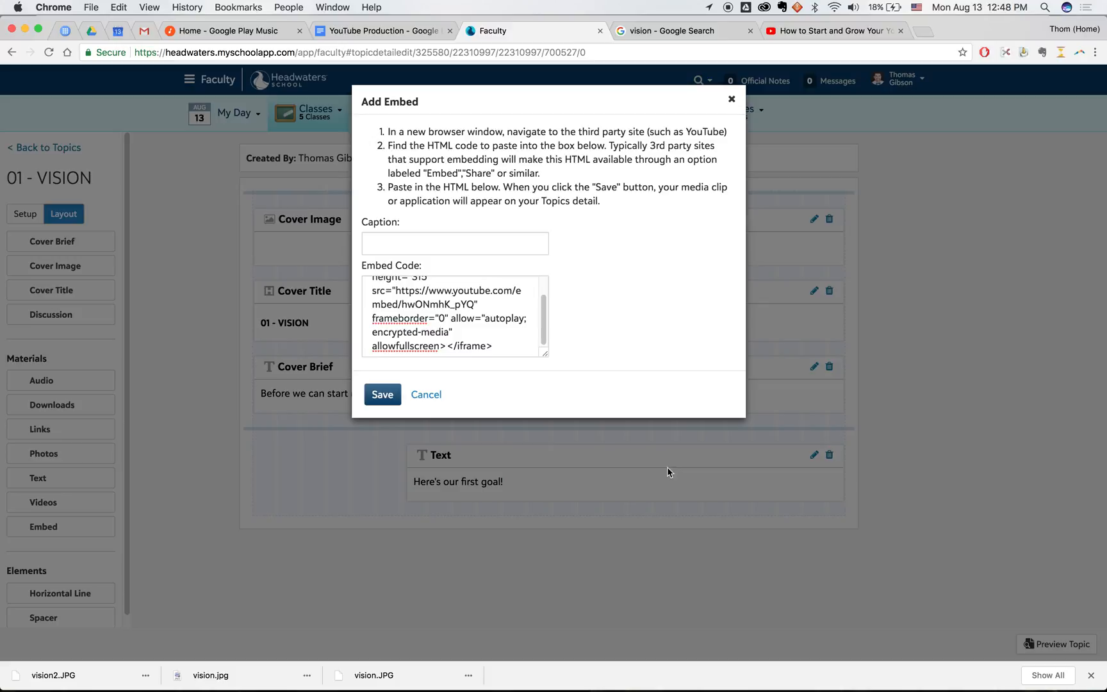
click(455, 243)
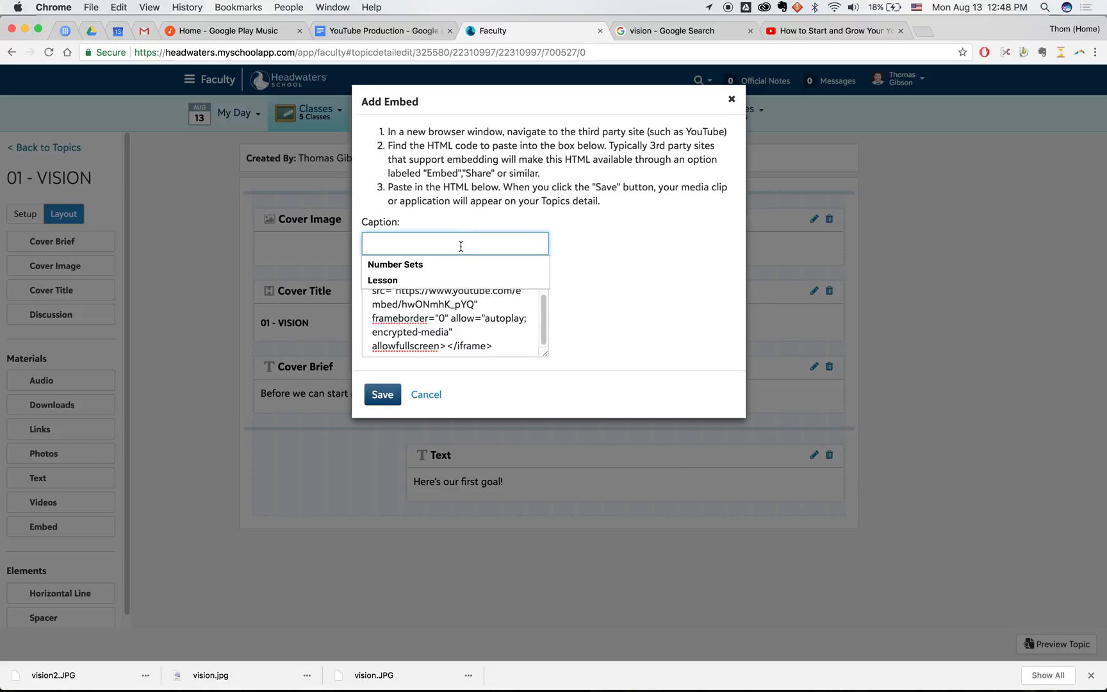
text(Learning)
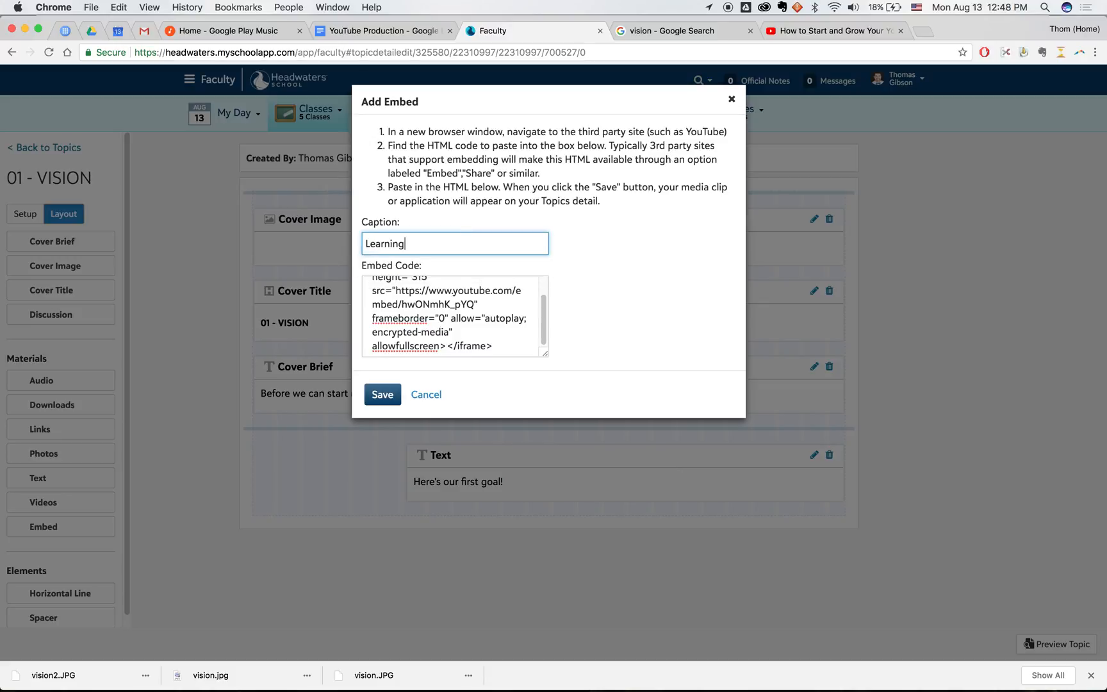
text(What To Do)
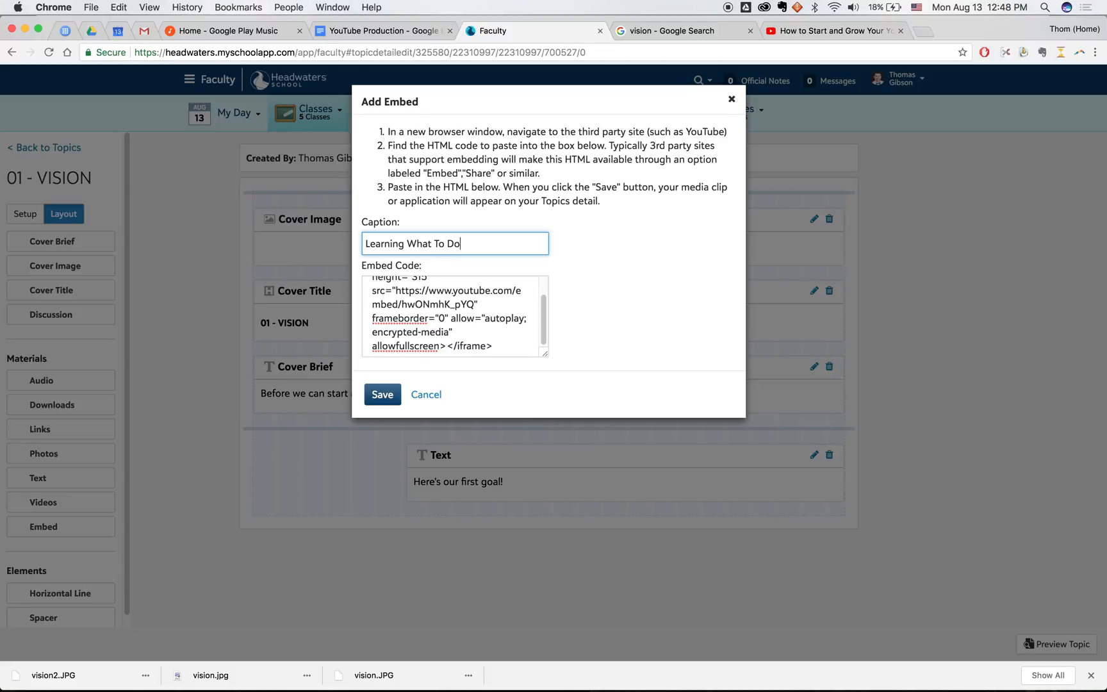
click(382, 393)
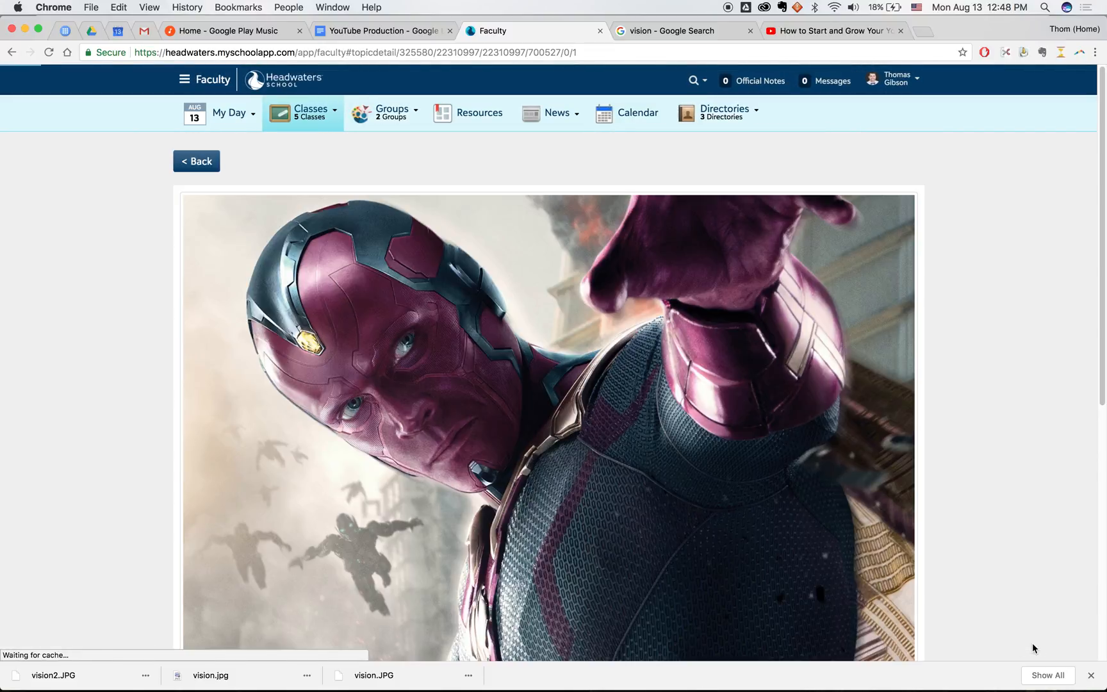
scroll(down, 3)
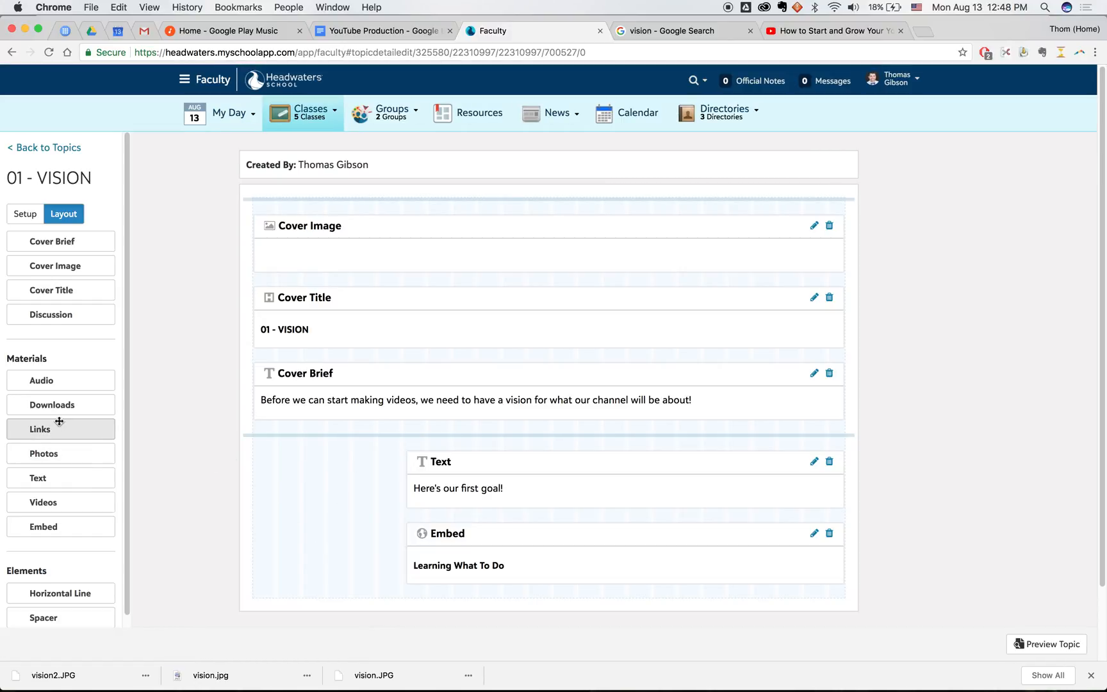
- Add a left-column link titled HELPFUL RESOURCES and grab the Video Influencers channel URL for its address
drag(60, 428, 304, 449)
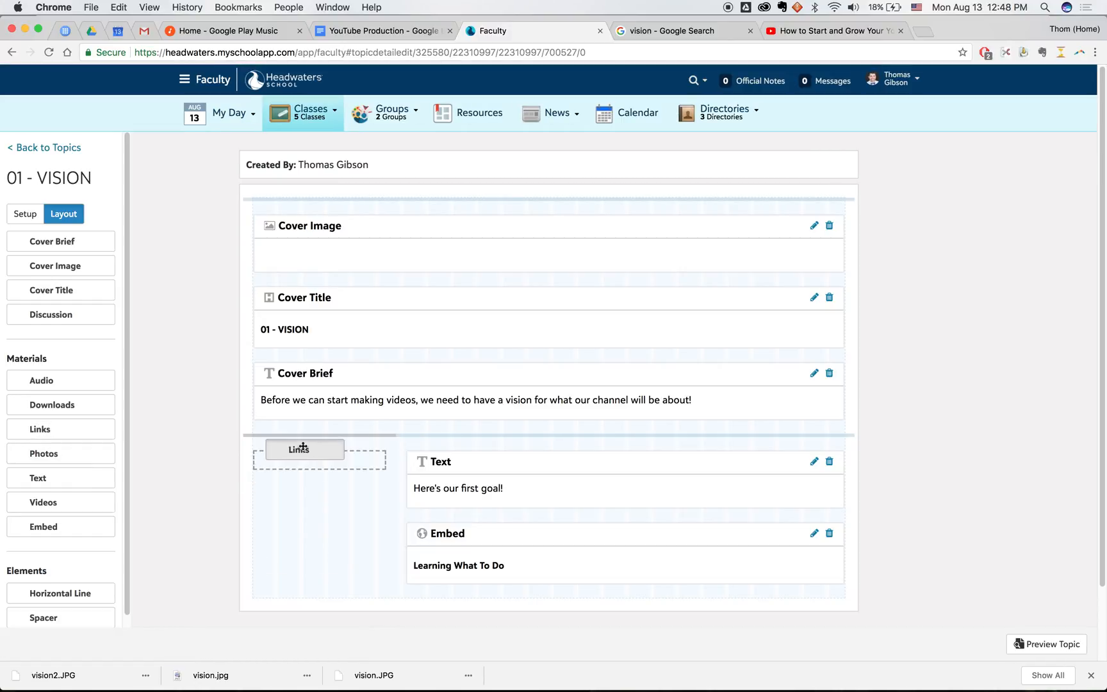
click(303, 448)
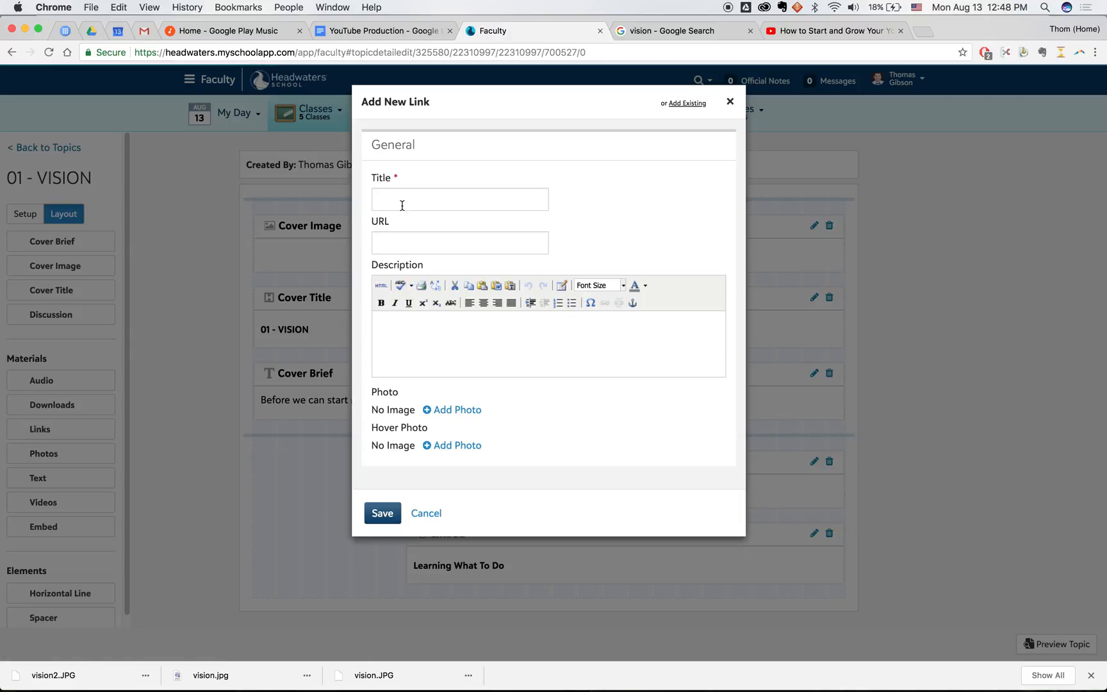
text(HELPFUL RESOU)
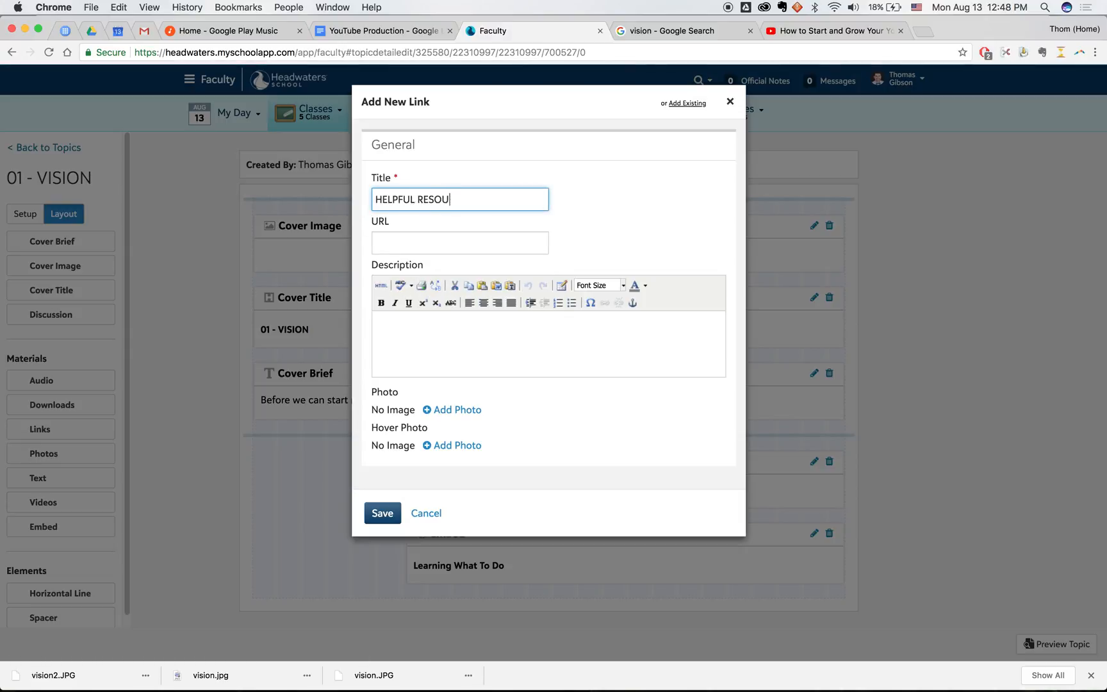
click(458, 244)
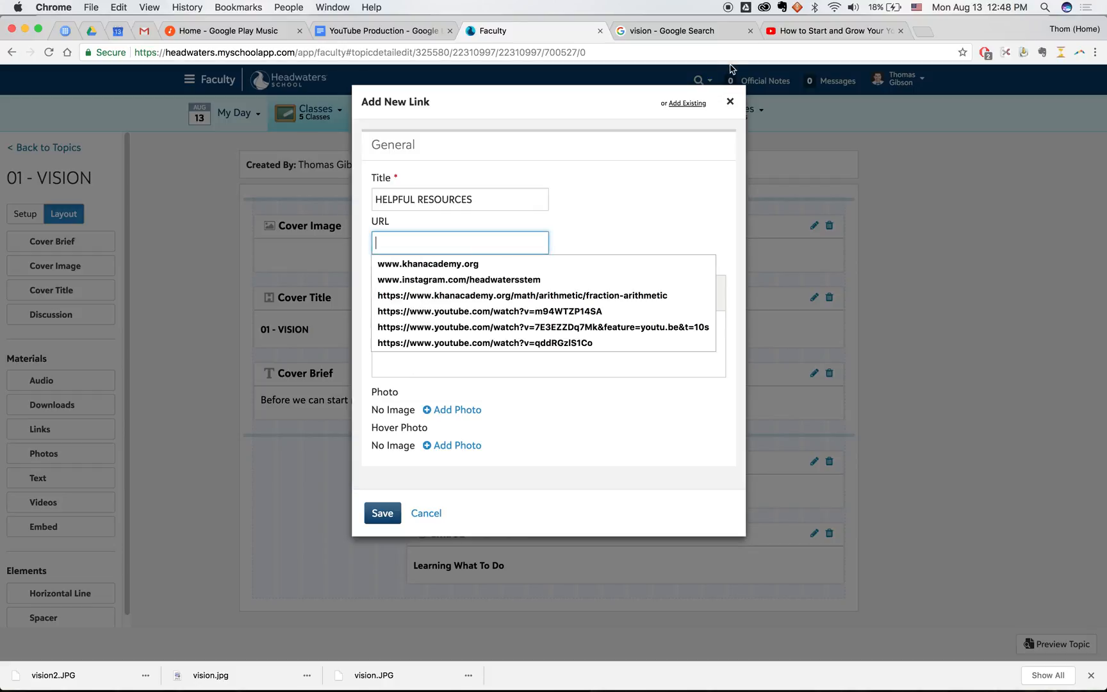
click(832, 31)
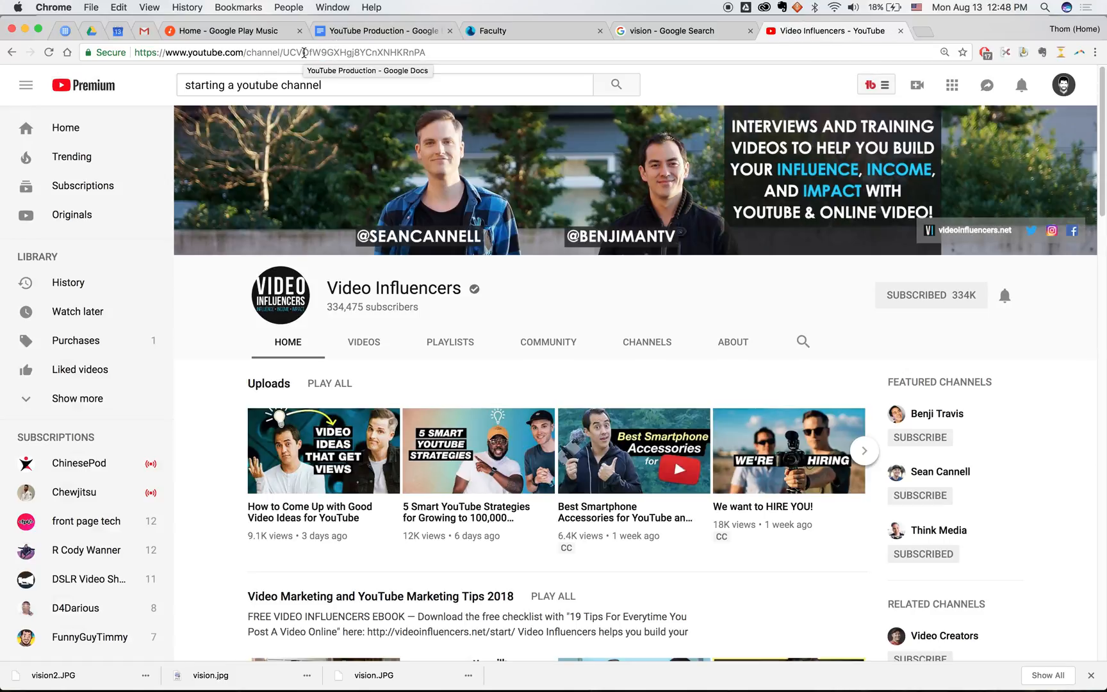
click(265, 52)
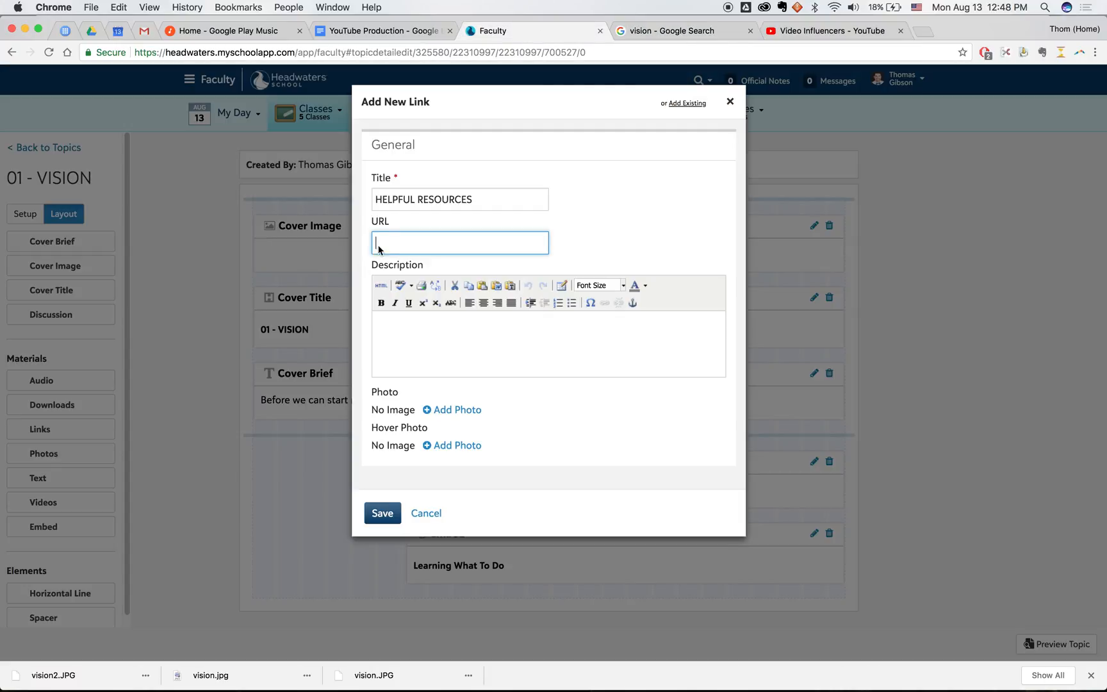
- Point the link to the YouTube channel URL, describe it as 'VIDEO INFLUENCERS YOUTUBE PAGE', and save
text(https://www.youtube.com/channel/U)
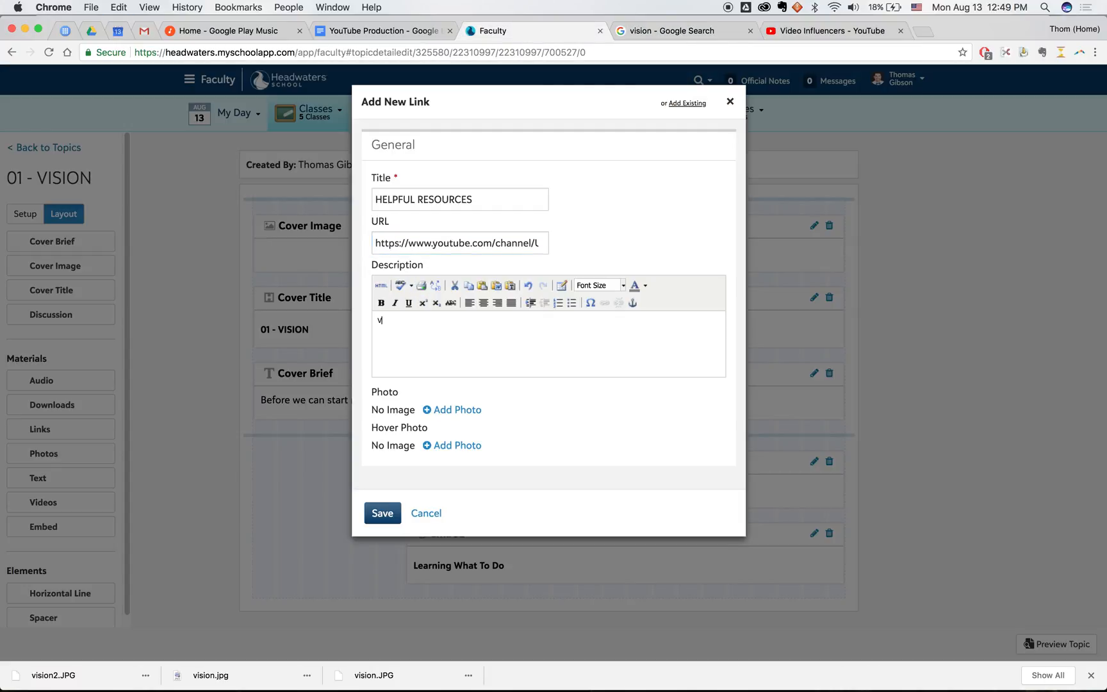
text(IDEO INFLUENCERS Y)
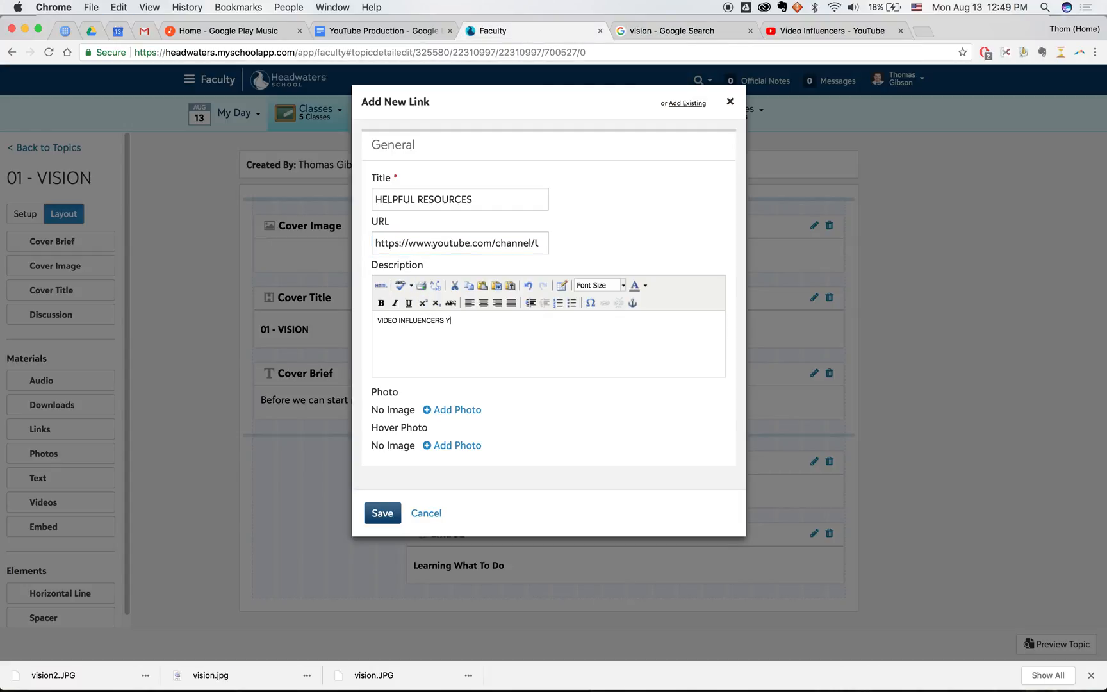
text(OUTUBE PAGE)
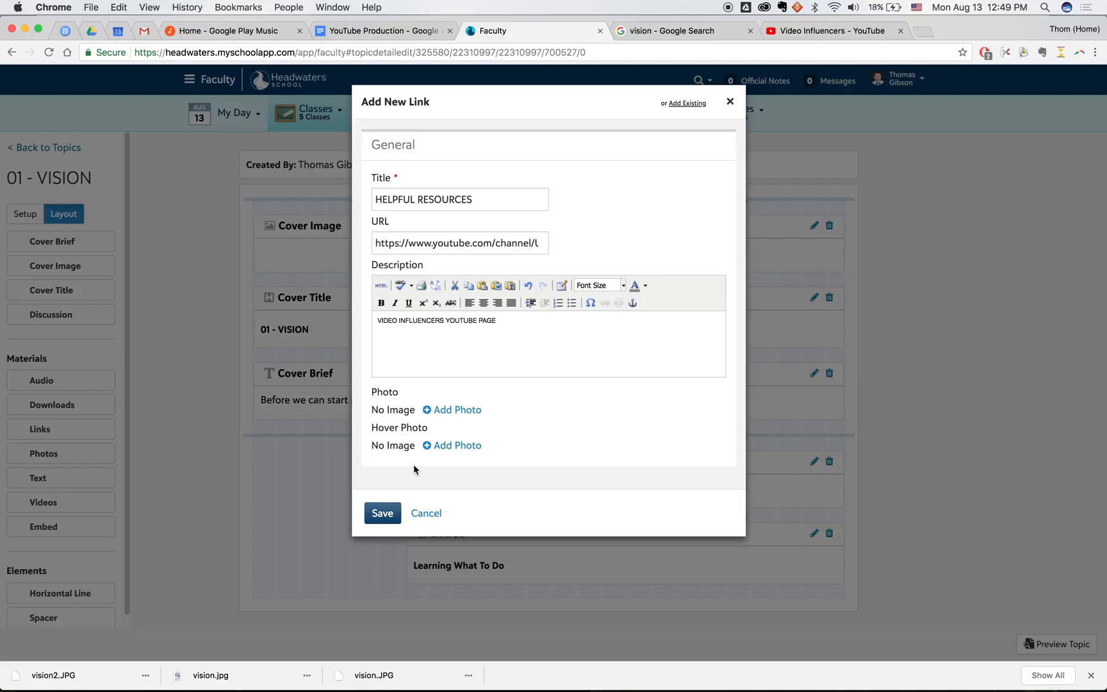
click(382, 513)
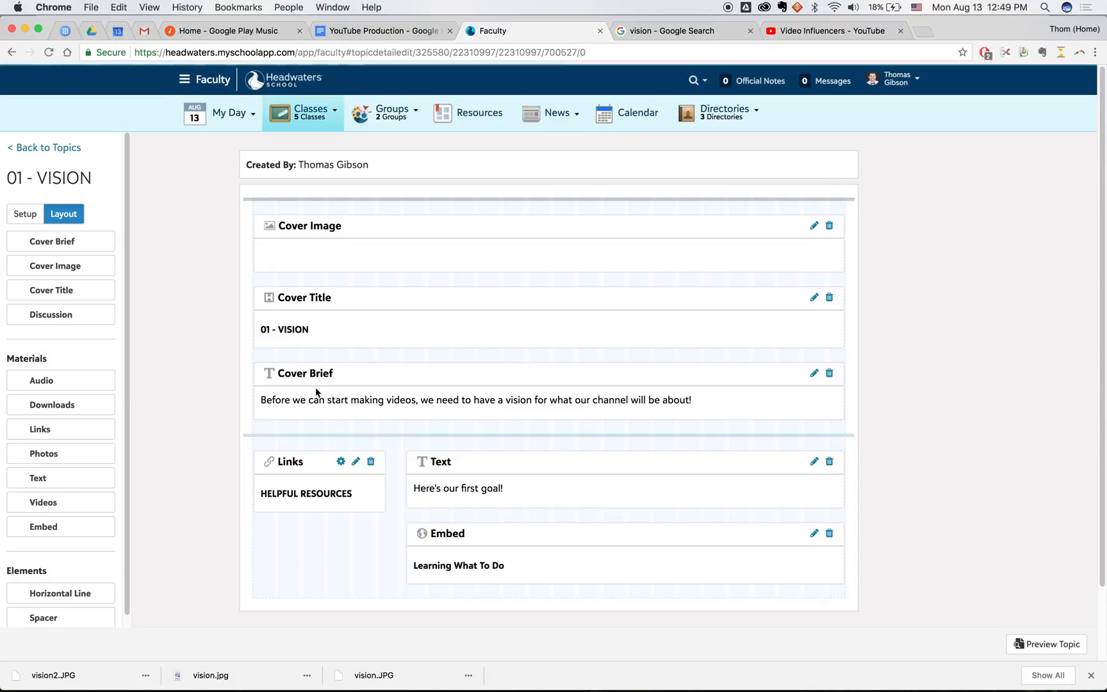
- Preview the rendered 01 - VISION page and scroll through the cover, goal, link and video
click(1048, 644)
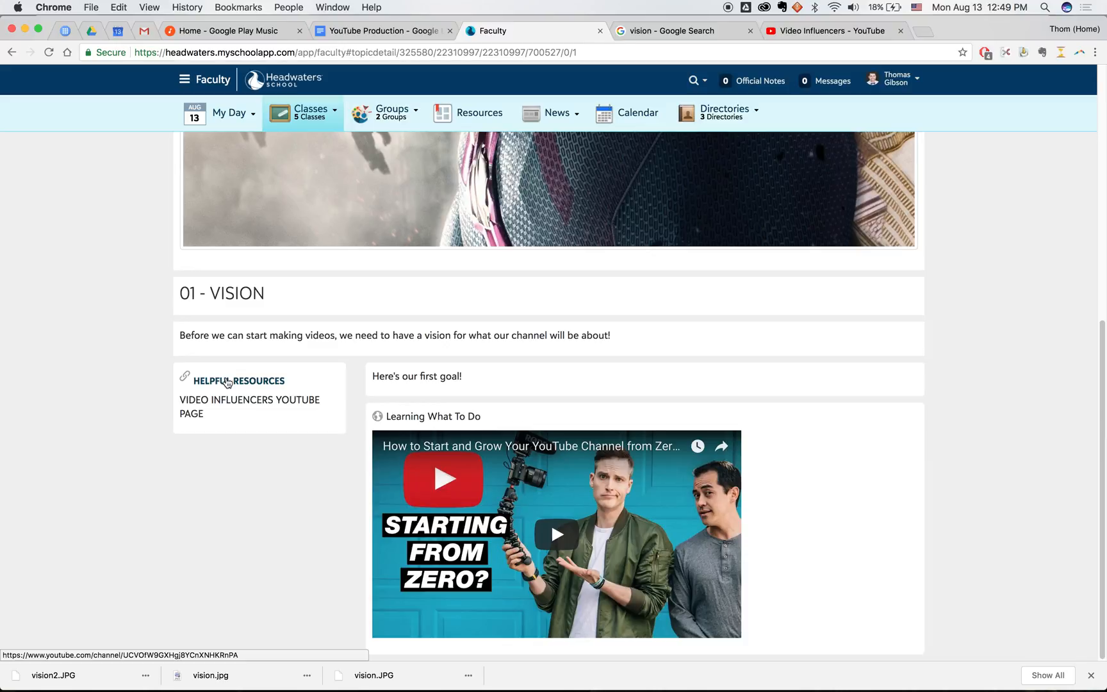
scroll(down, 3)
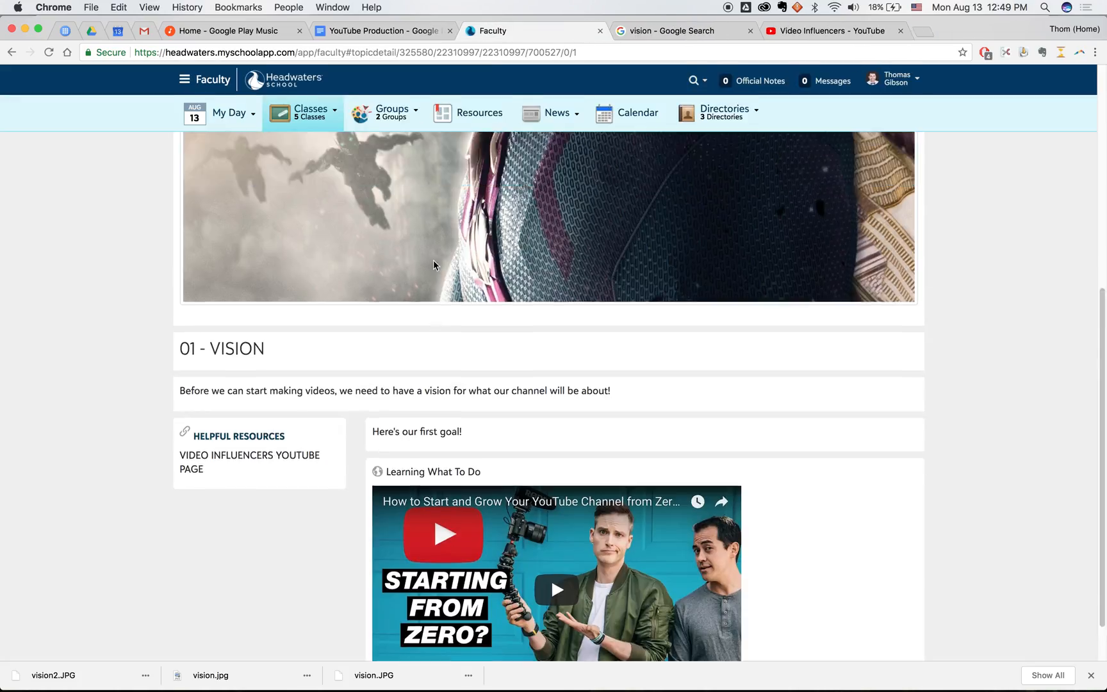
scroll(down, 3)
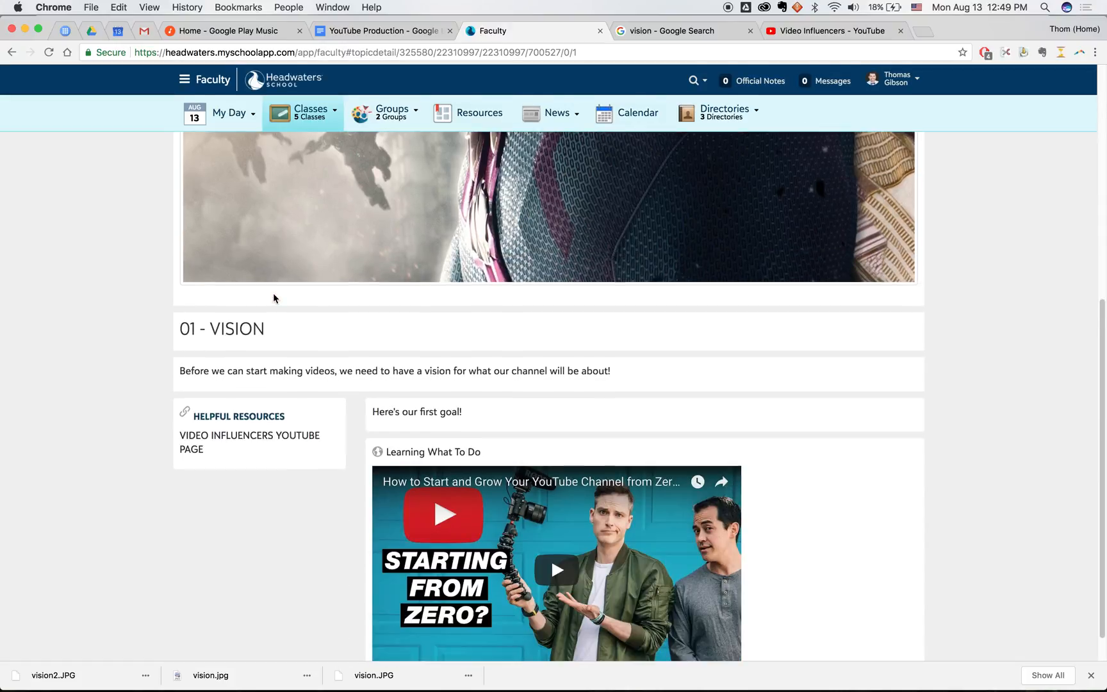